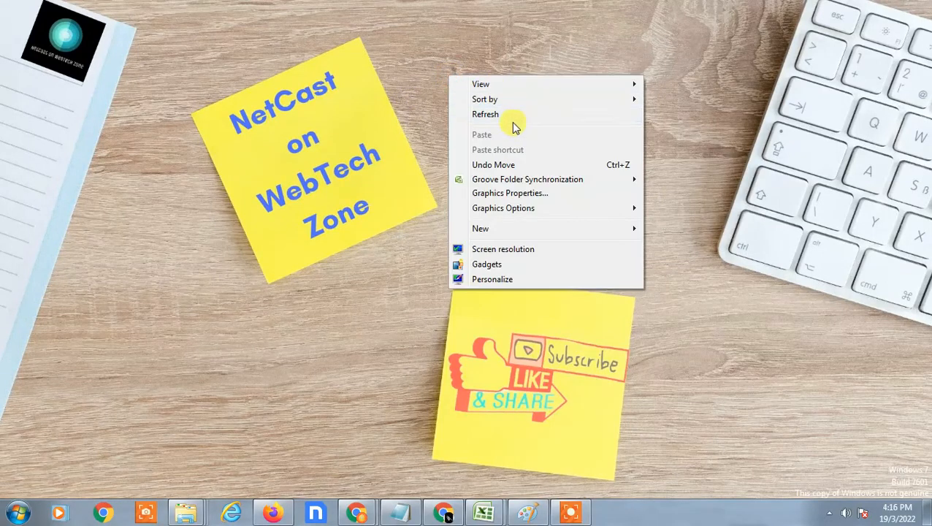
Step: Bring the Chrome window showing Google Drive to the front from the desktop
{"action": "left_click", "coordinate": [558, 251]}
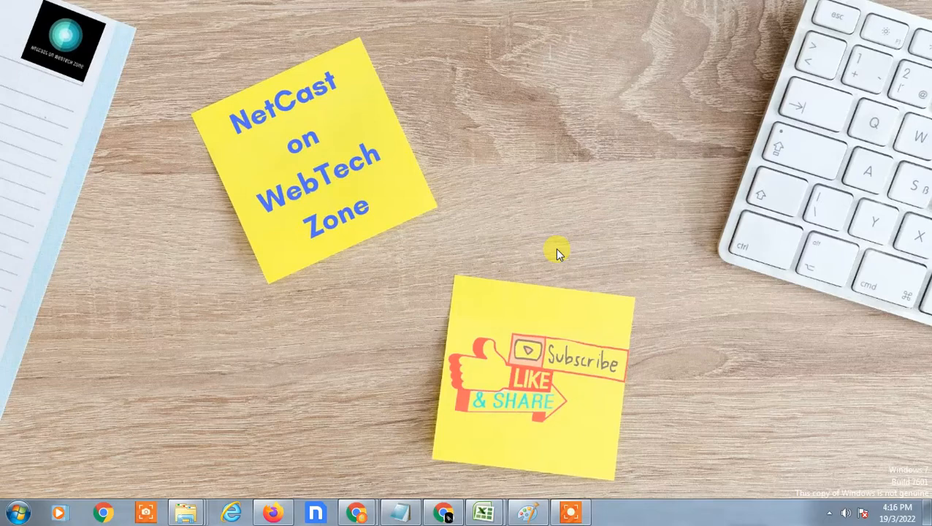
{"action": "mouse_move", "coordinate": [511, 145]}
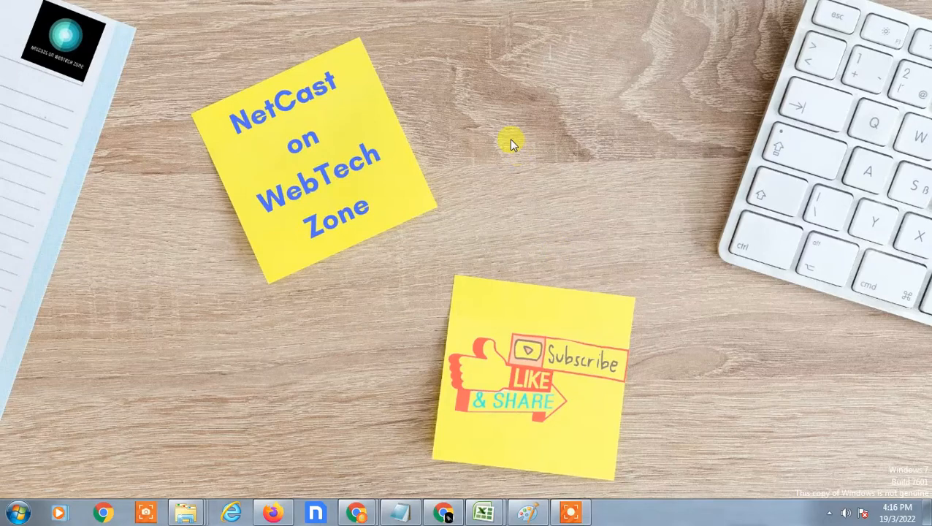
{"action": "right_click", "coordinate": [511, 145]}
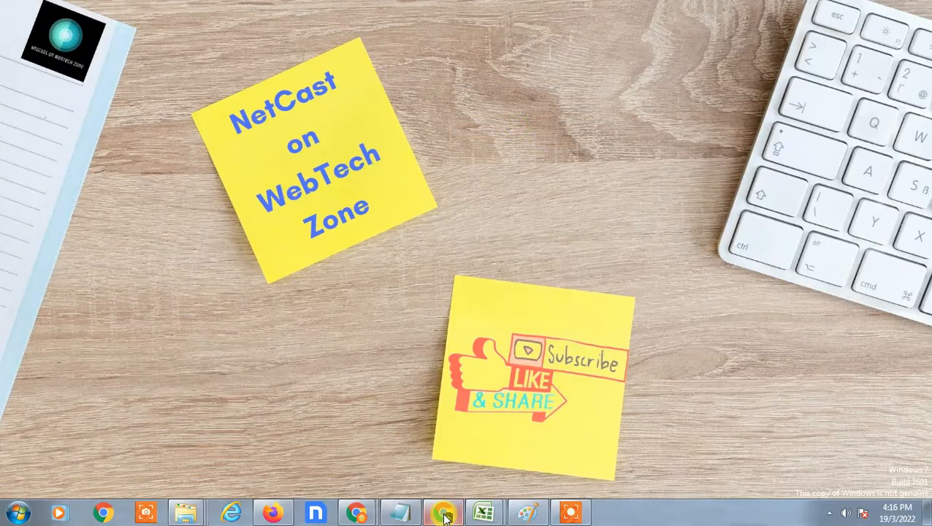
{"action": "left_click", "coordinate": [444, 511]}
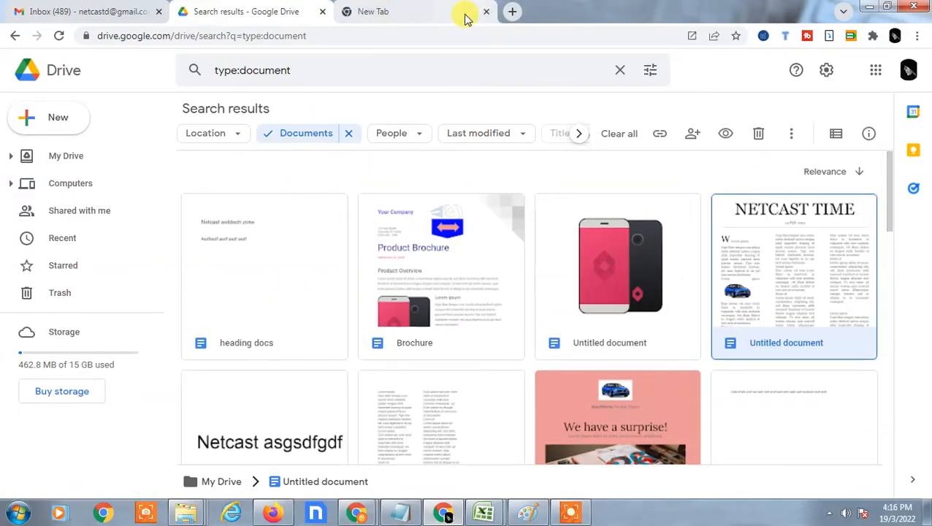
{"action": "key", "text": "ctrl+z"}
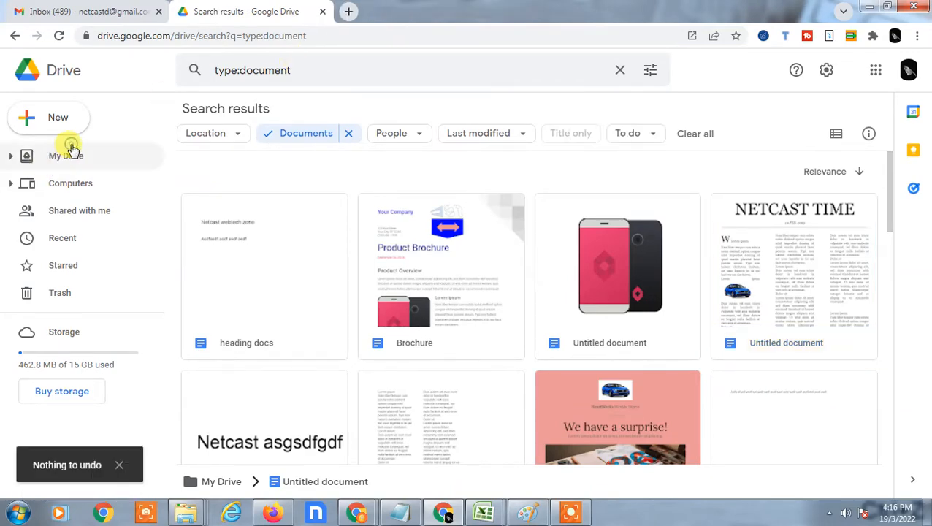
Step: Show My Drive, then the Recent list led by the newspaper-style document
{"action": "left_click", "coordinate": [66, 155]}
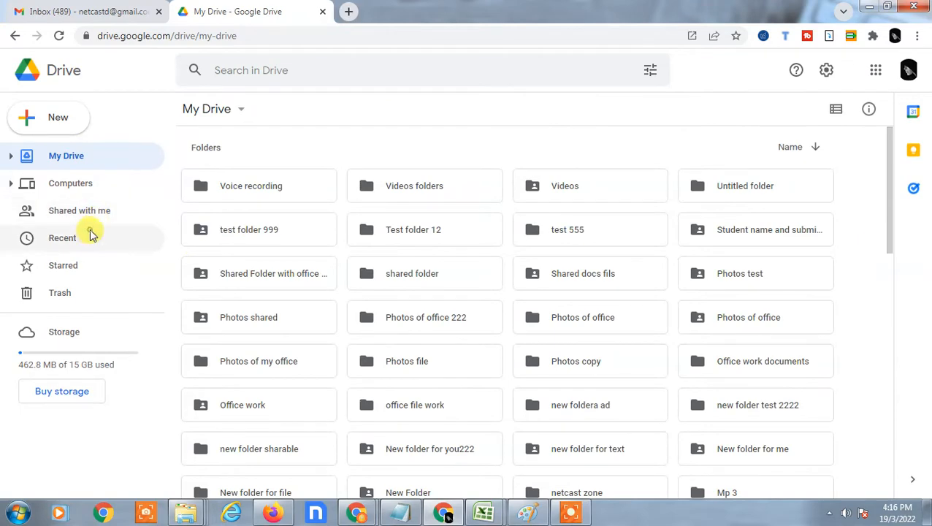
{"action": "left_click", "coordinate": [62, 237]}
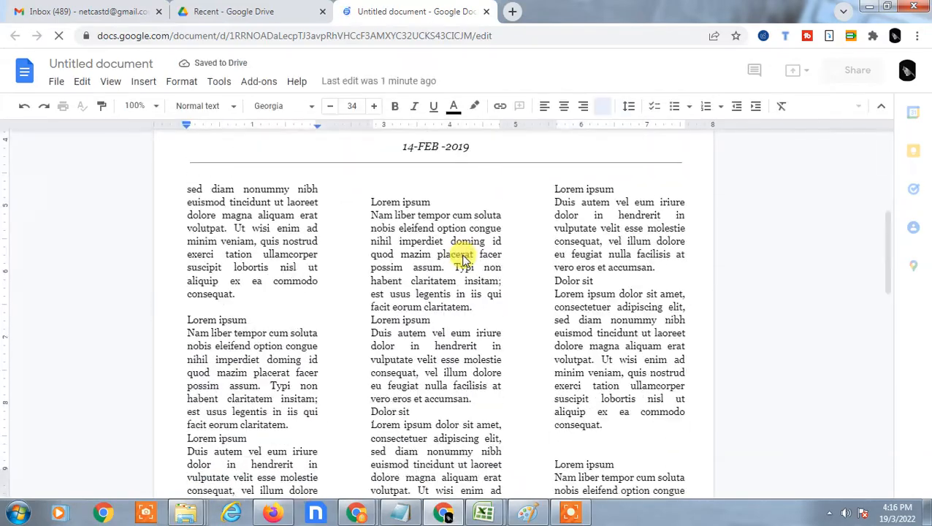
{"action": "scroll", "scroll_direction": "down", "scroll_amount": 3}
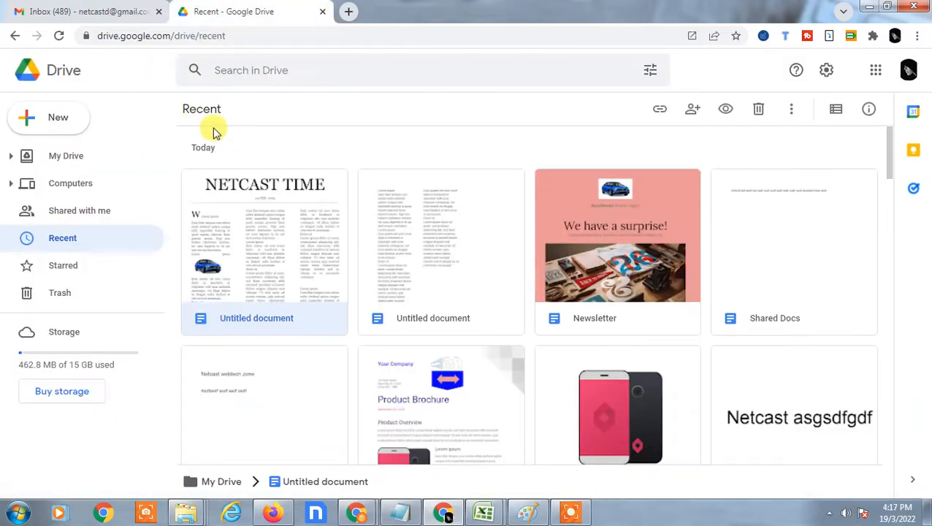
Step: Create a new blank Google Docs document from the Drive New menu
{"action": "left_click", "coordinate": [48, 117]}
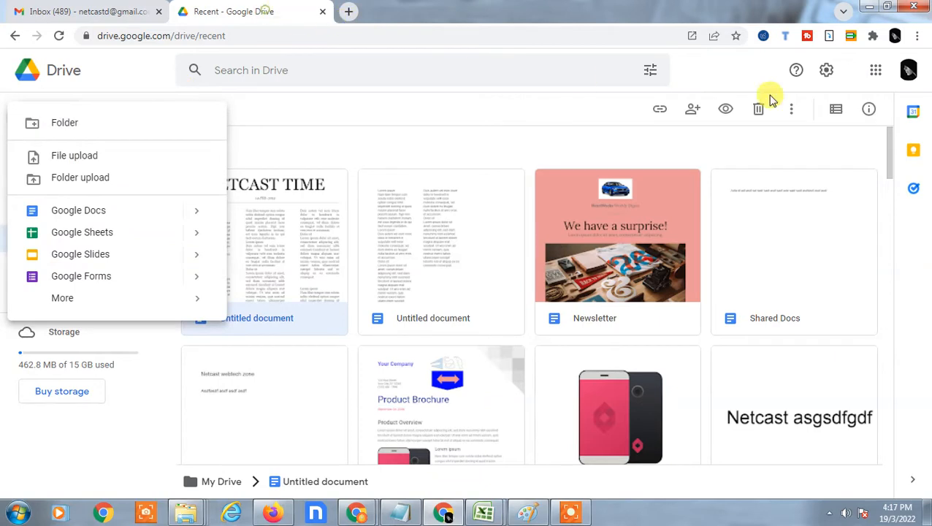
{"action": "mouse_move", "coordinate": [130, 64]}
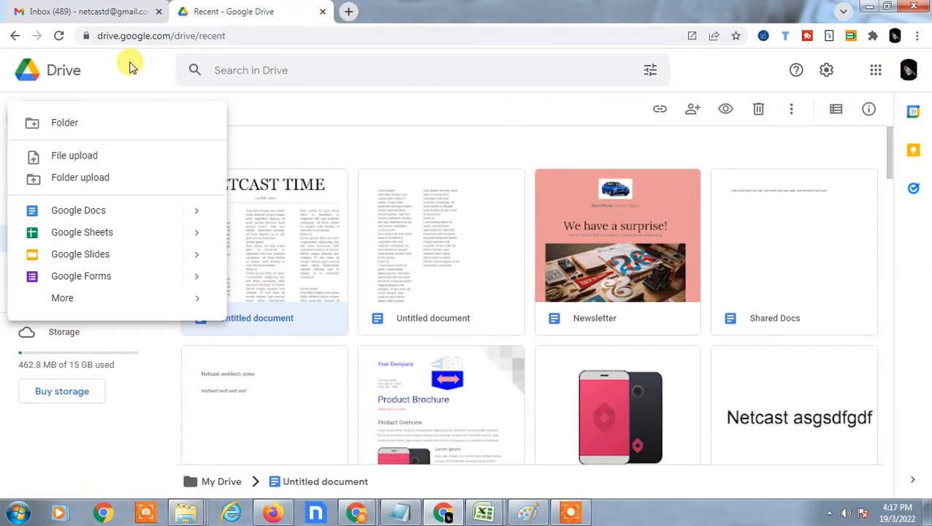
{"action": "left_click", "coordinate": [59, 117]}
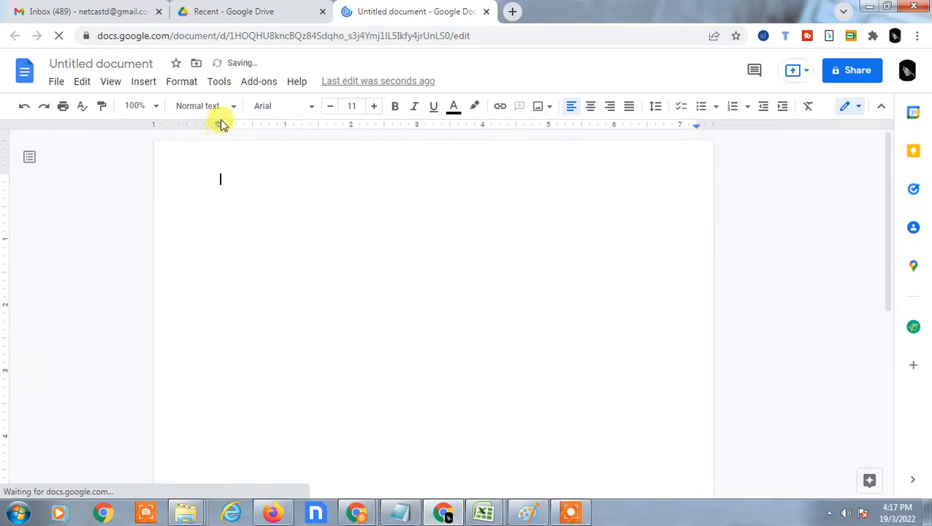
Step: Split the empty document's page into three columns via Format > Columns
{"action": "left_click_drag", "start_coordinate": [222, 124], "coordinate": [174, 124]}
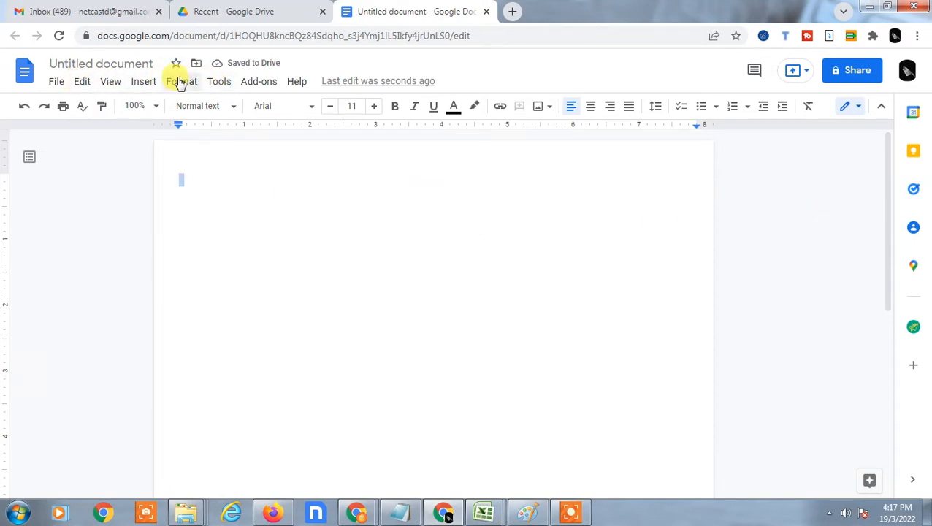
{"action": "left_click", "coordinate": [181, 82]}
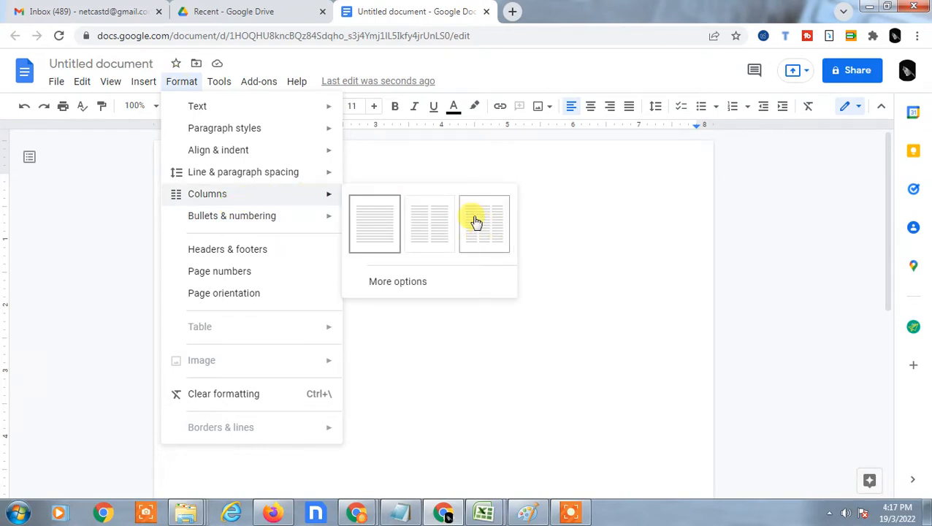
{"action": "mouse_move", "coordinate": [489, 228]}
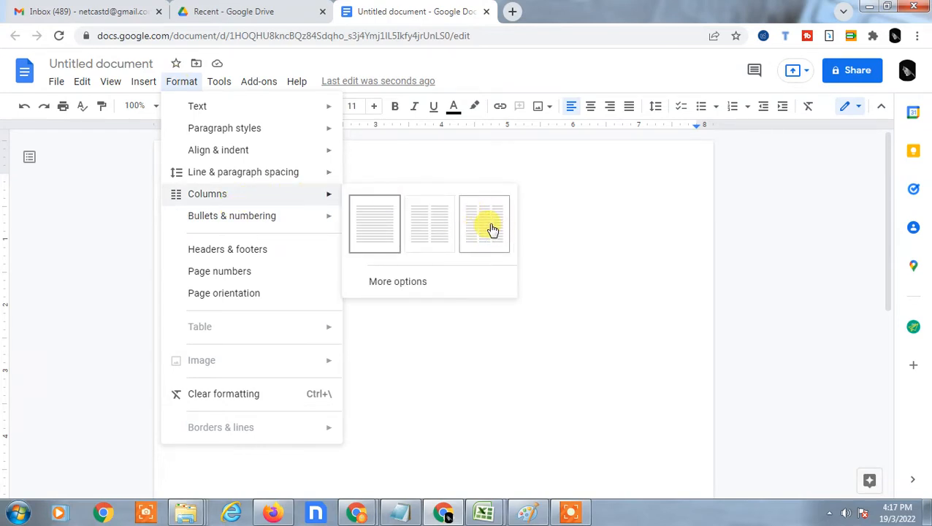
{"action": "left_click", "coordinate": [484, 224]}
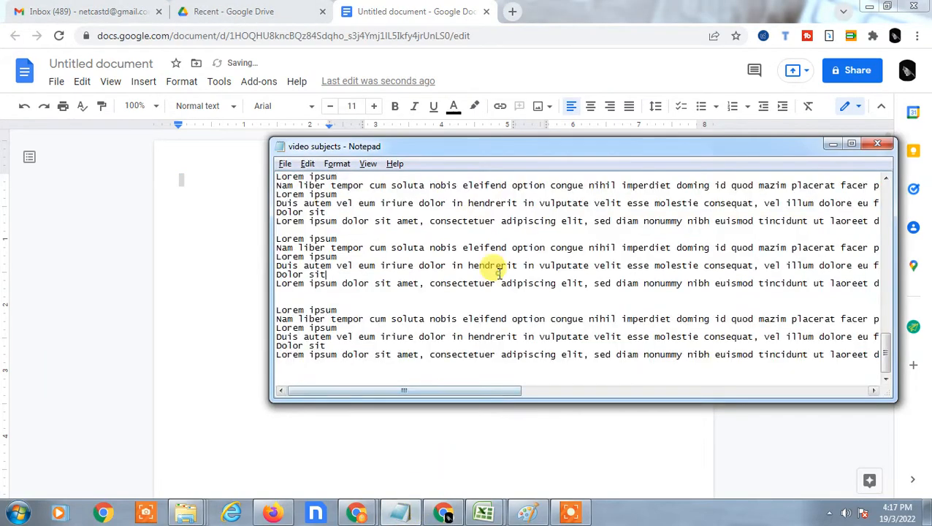
Step: Copy all the Lorem ipsum placeholder text from Notepad into the three-column document
{"action": "key", "text": "ctrl+a"}
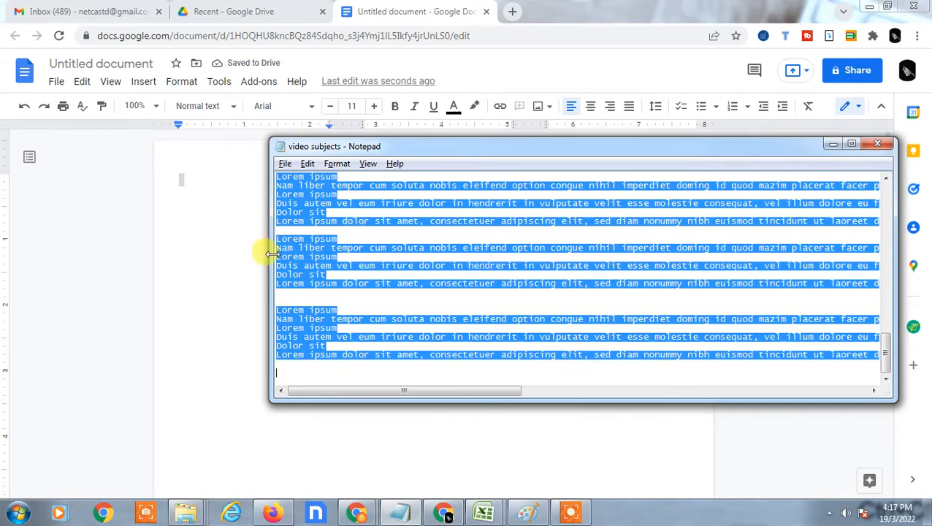
{"action": "mouse_move", "coordinate": [195, 187]}
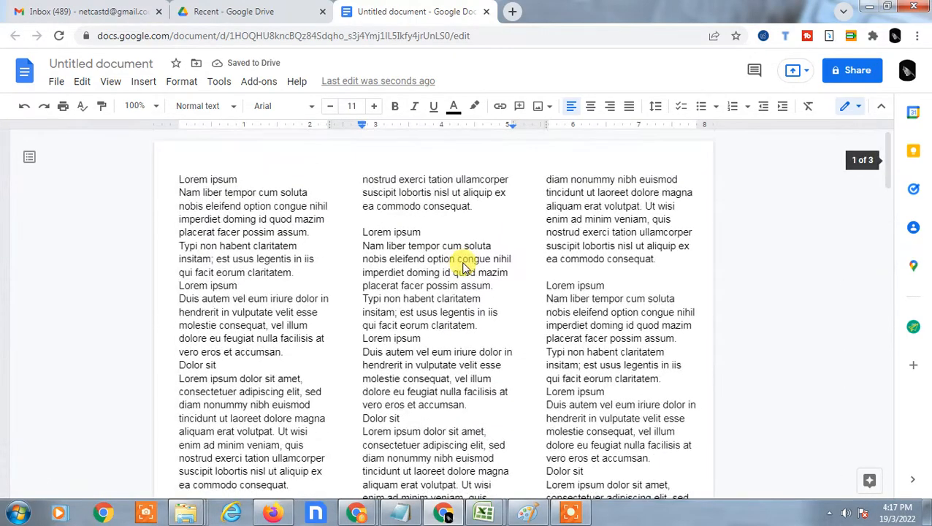
{"action": "scroll", "scroll_direction": "down", "scroll_amount": 3}
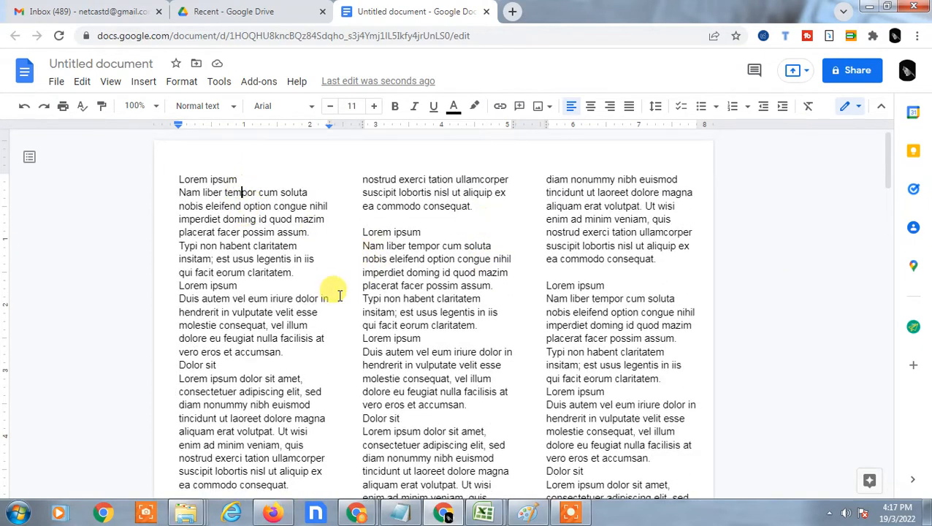
Step: Select all the pasted text and set it in the Georgia font
{"action": "key", "text": "ctrl+a"}
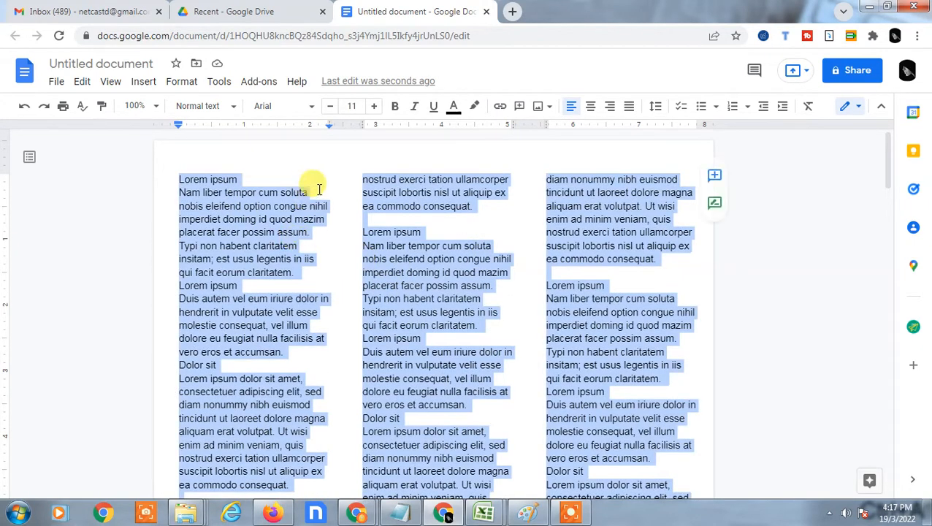
{"action": "mouse_move", "coordinate": [372, 190]}
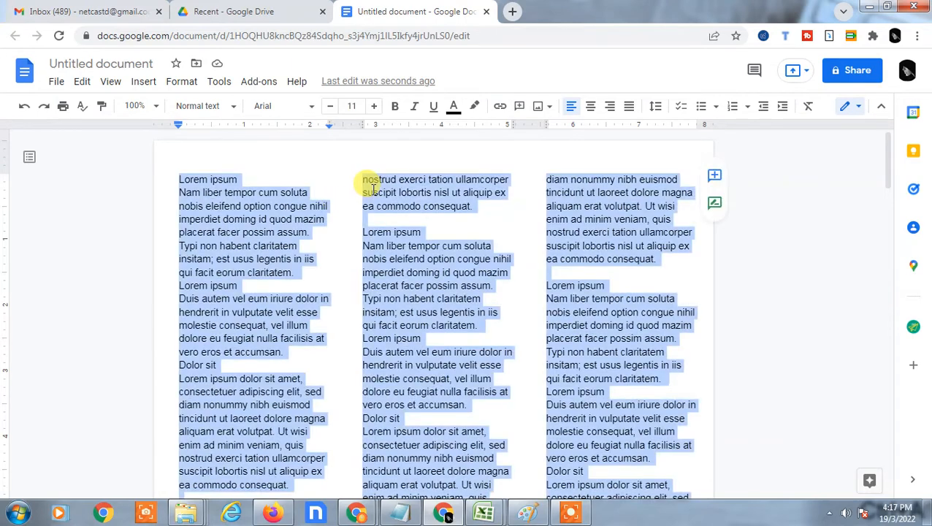
{"action": "left_click", "coordinate": [198, 105]}
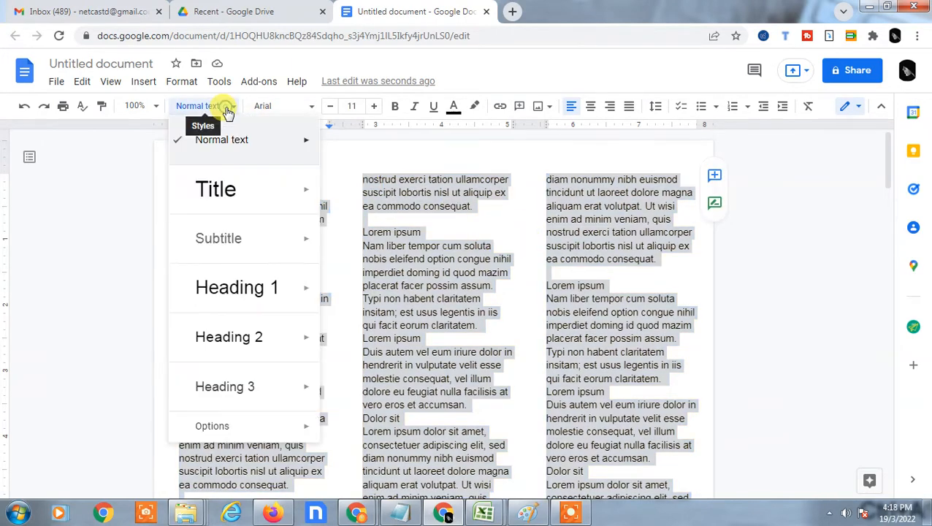
{"action": "left_click", "coordinate": [281, 105]}
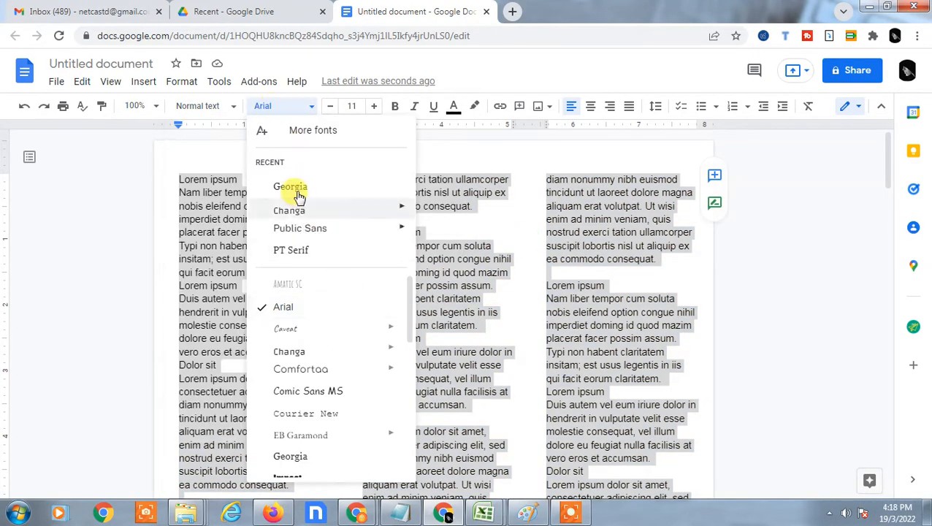
{"action": "mouse_move", "coordinate": [289, 187]}
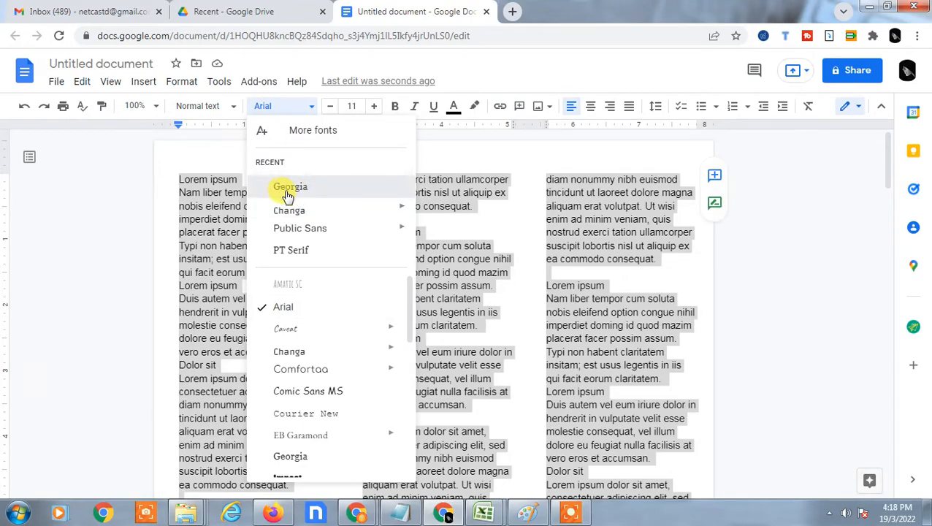
{"action": "left_click", "coordinate": [289, 187]}
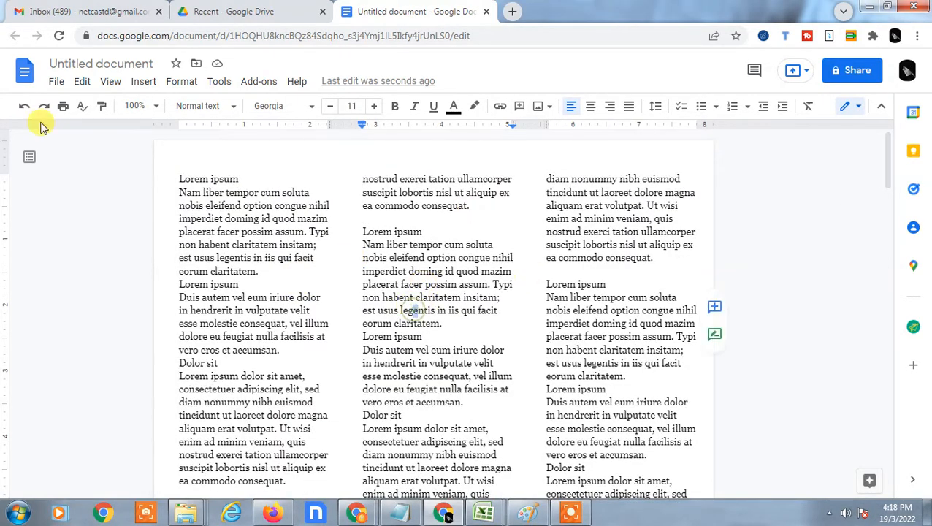
Step: Review the Page setup settings and confirm them unchanged
{"action": "left_click", "coordinate": [55, 82]}
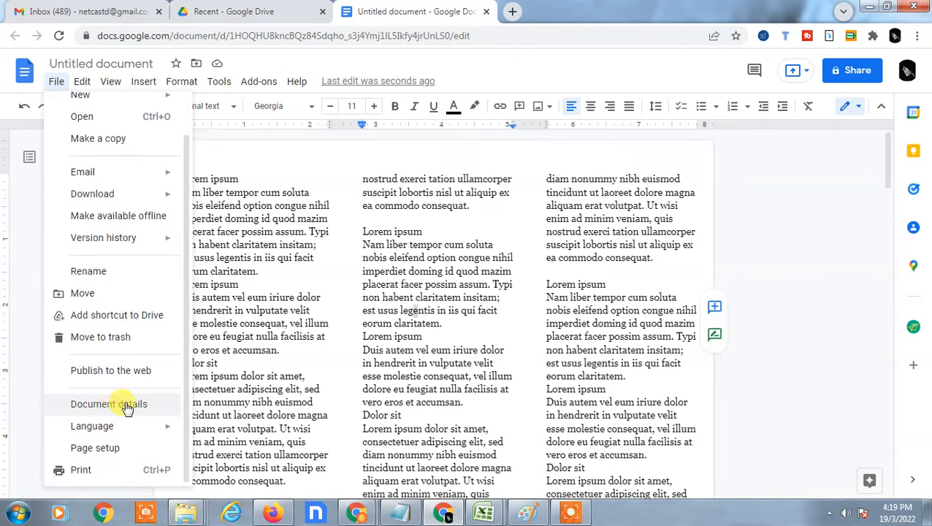
{"action": "left_click", "coordinate": [95, 447]}
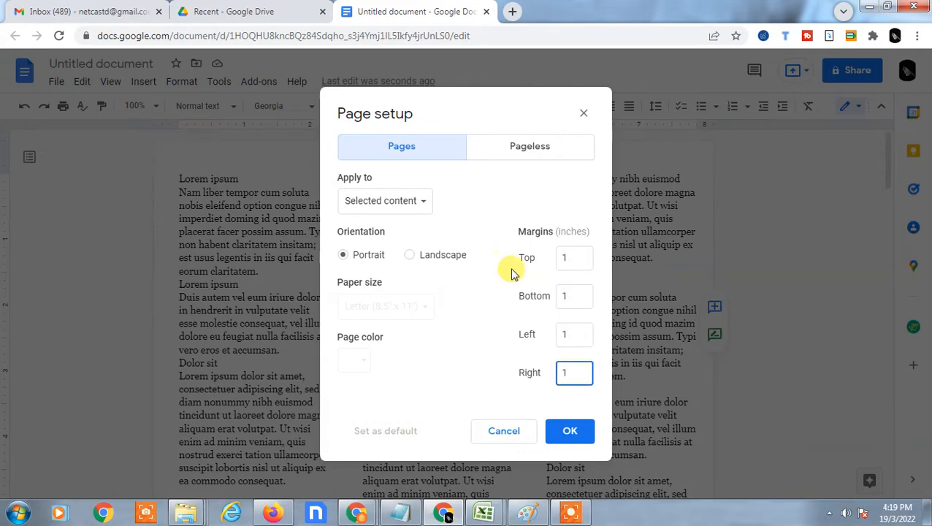
{"action": "left_click", "coordinate": [570, 429]}
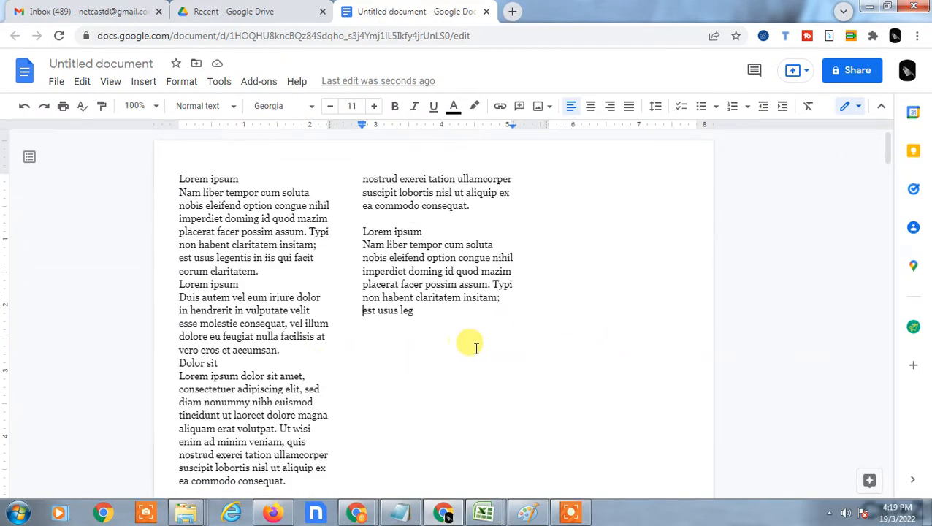
{"action": "scroll", "scroll_direction": "down", "scroll_amount": 3}
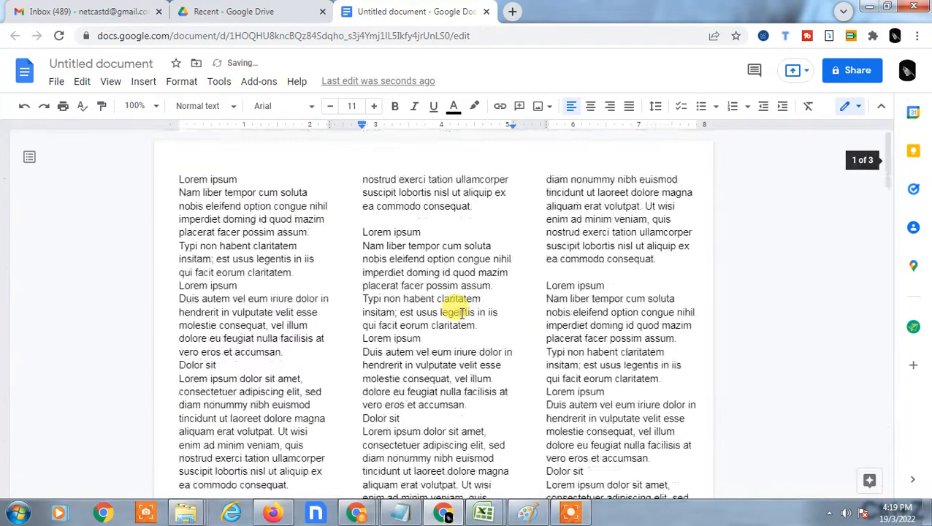
Step: Change the top margin in Page setup and apply it to the whole document
{"action": "left_click", "coordinate": [56, 82]}
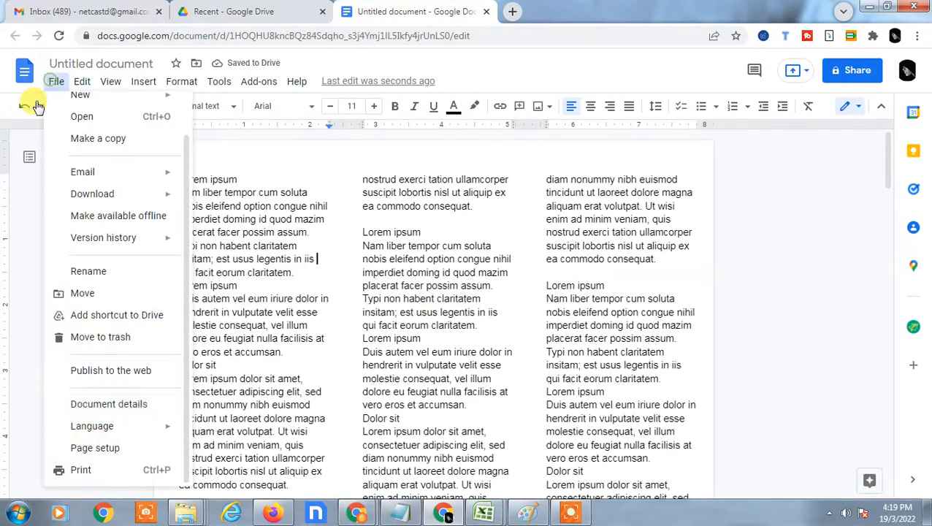
{"action": "left_click", "coordinate": [94, 447]}
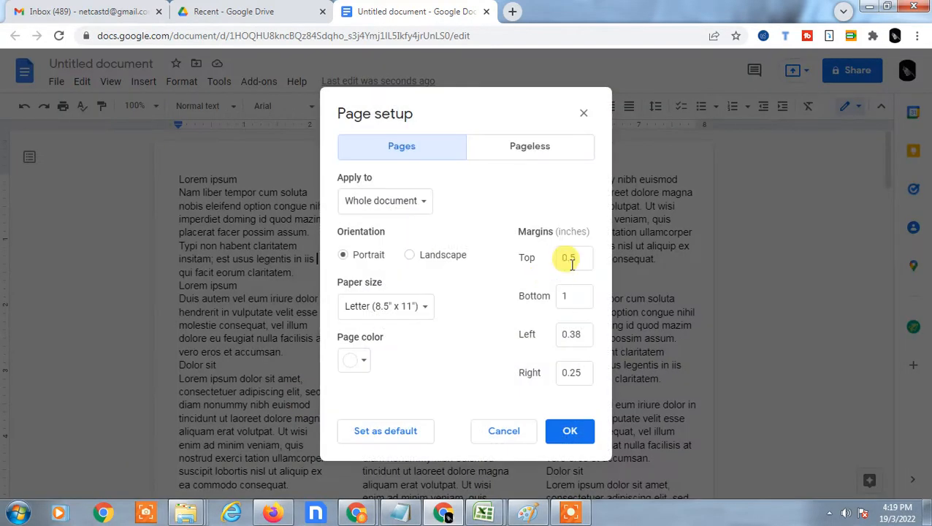
{"action": "left_click", "coordinate": [573, 257]}
{"action": "type", "text": "1"}
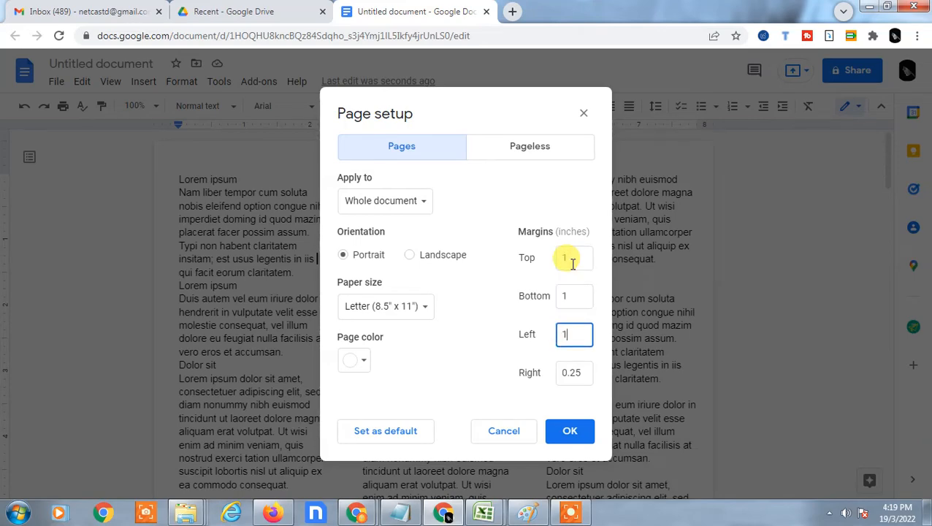
{"action": "left_click", "coordinate": [570, 430]}
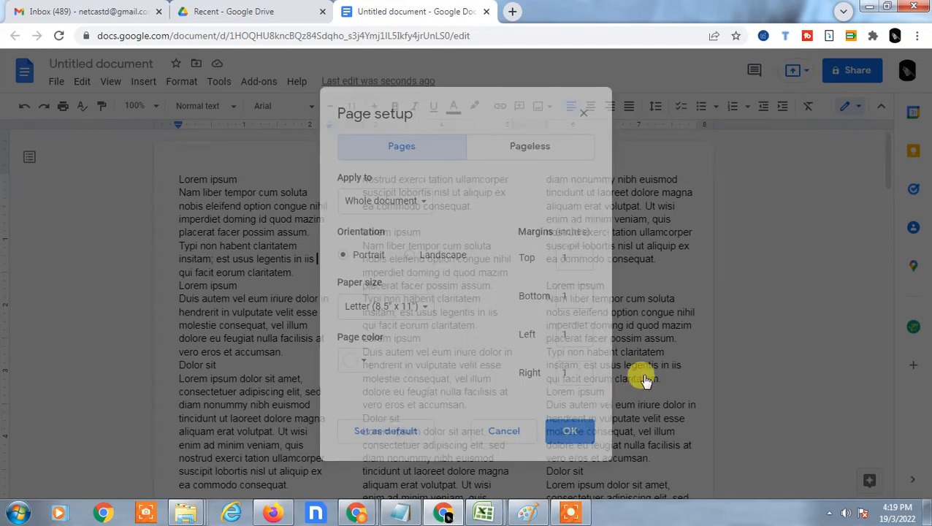
{"action": "left_click", "coordinate": [570, 429]}
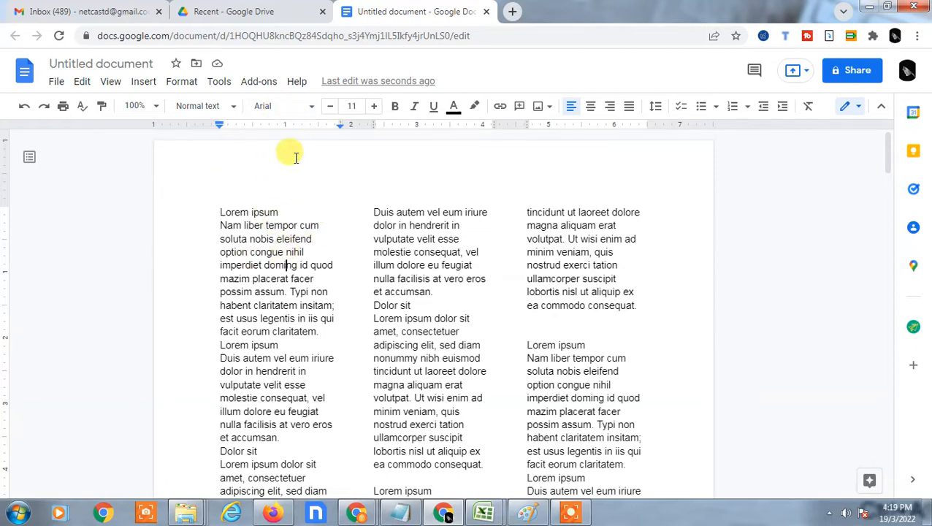
Step: Set the selected column text in Georgia and justify it
{"action": "left_click", "coordinate": [281, 105]}
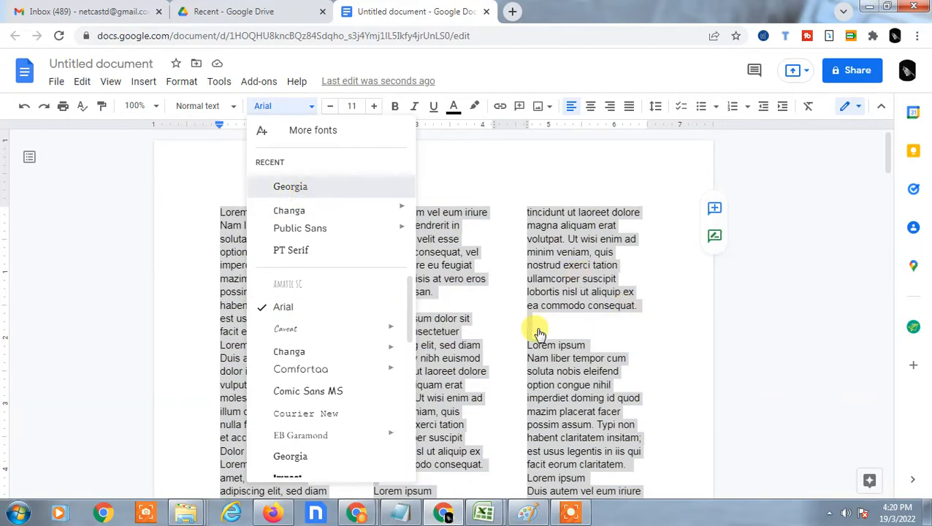
{"action": "left_click", "coordinate": [289, 187]}
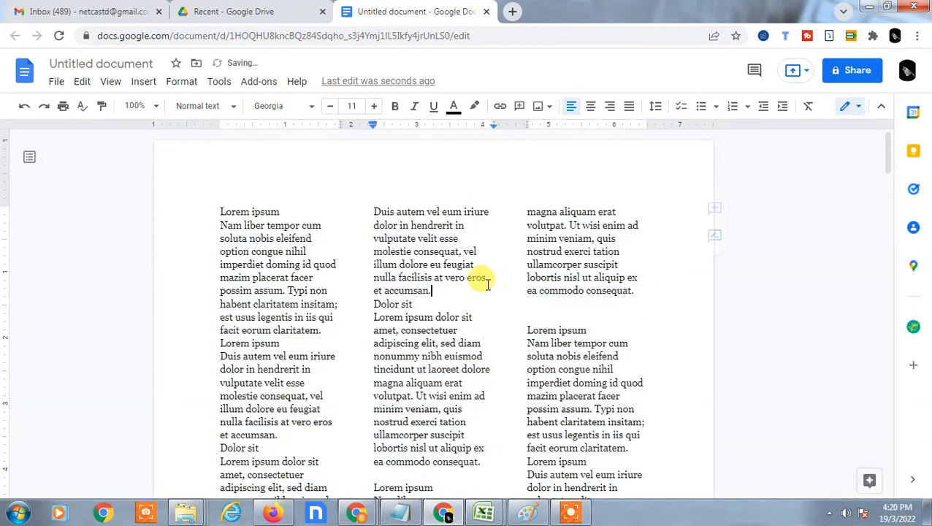
{"action": "mouse_move", "coordinate": [415, 330]}
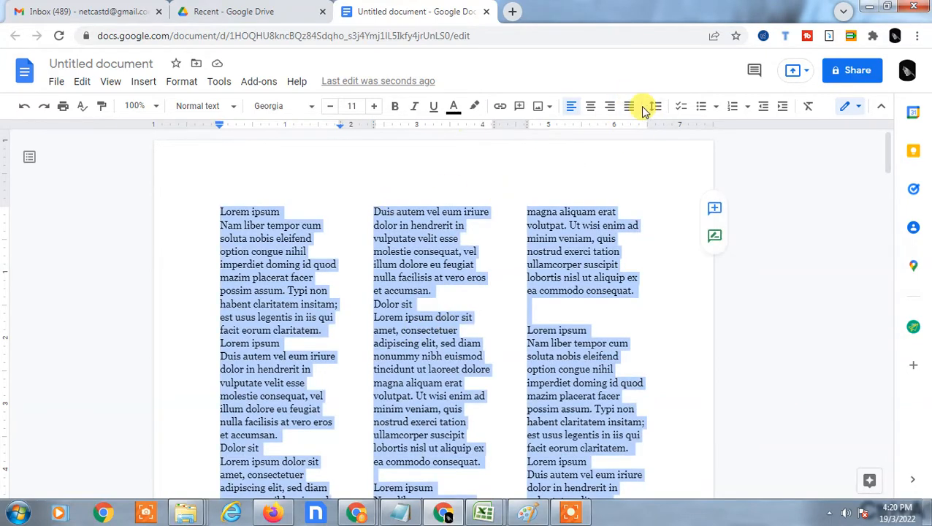
{"action": "mouse_move", "coordinate": [628, 105]}
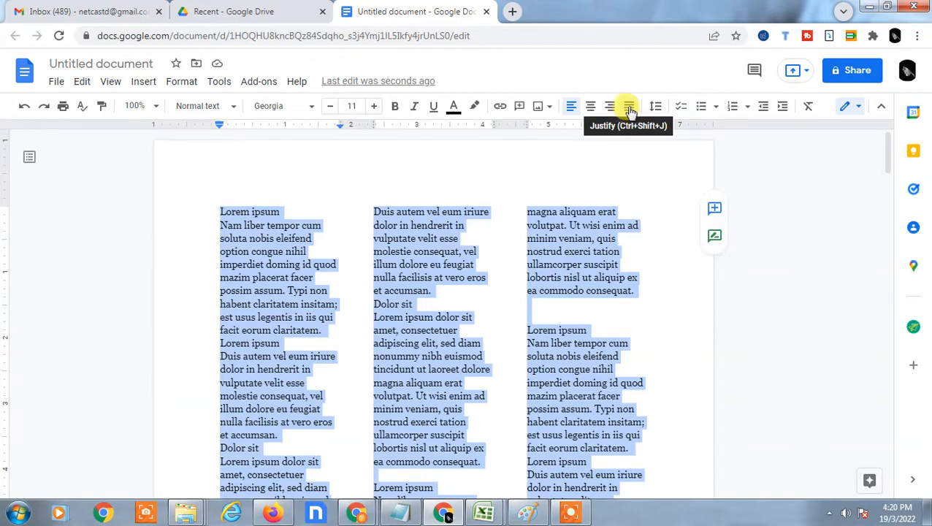
{"action": "left_click", "coordinate": [627, 106]}
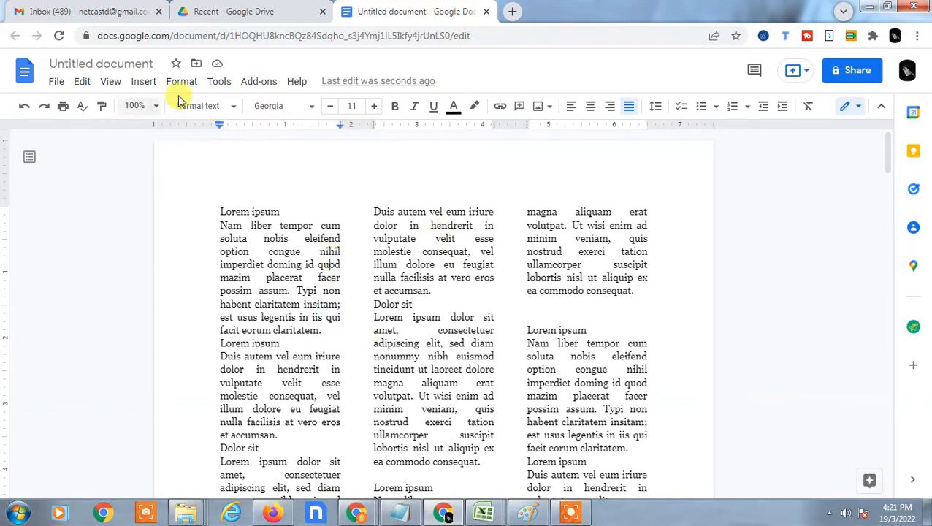
Step: Set the spacing between the three columns to .8 inches
{"action": "left_click", "coordinate": [182, 82]}
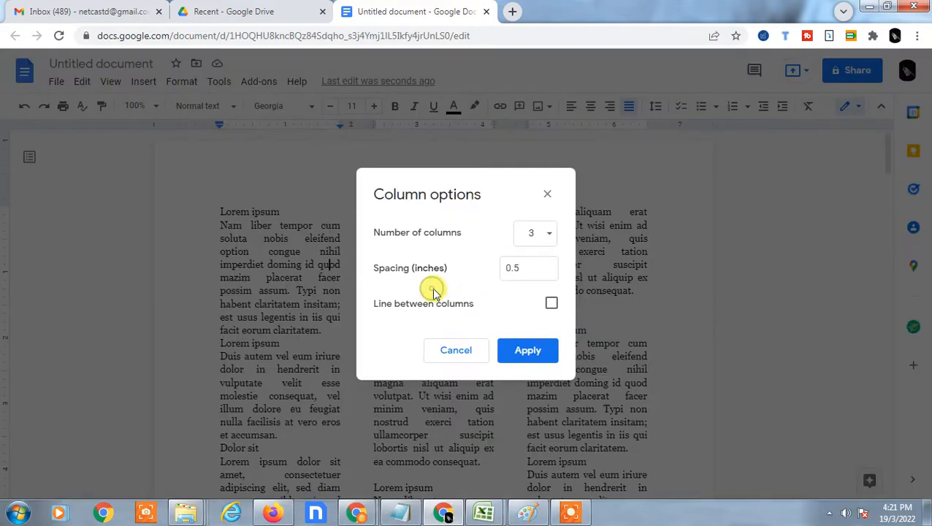
{"action": "left_click", "coordinate": [529, 267]}
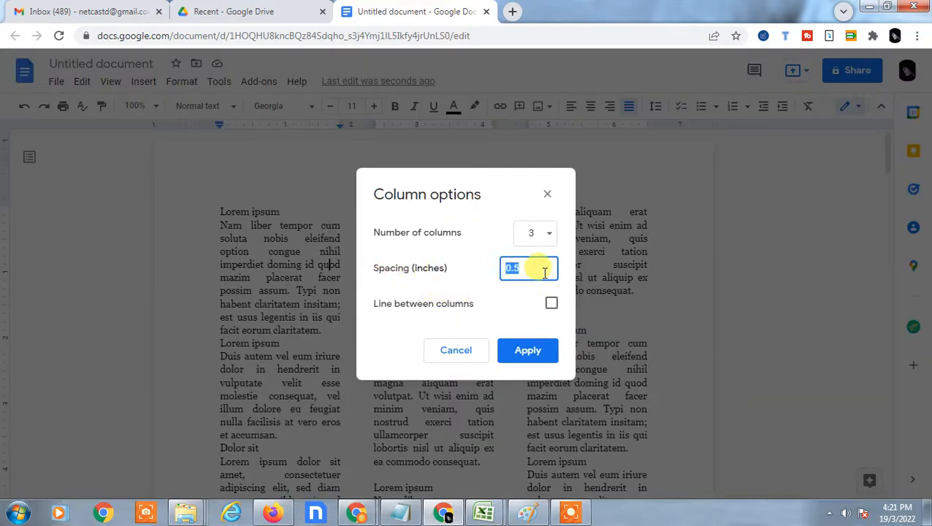
{"action": "type", "text": ".8"}
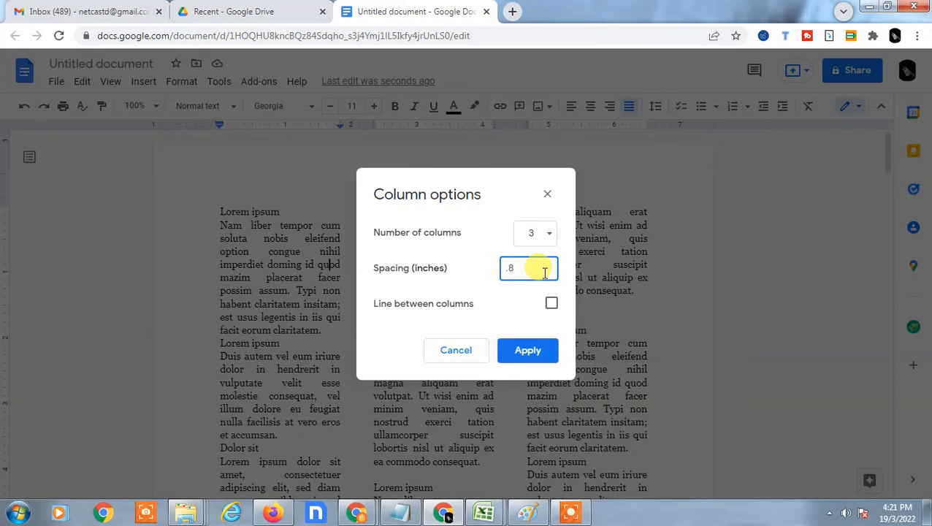
{"action": "left_click", "coordinate": [527, 351]}
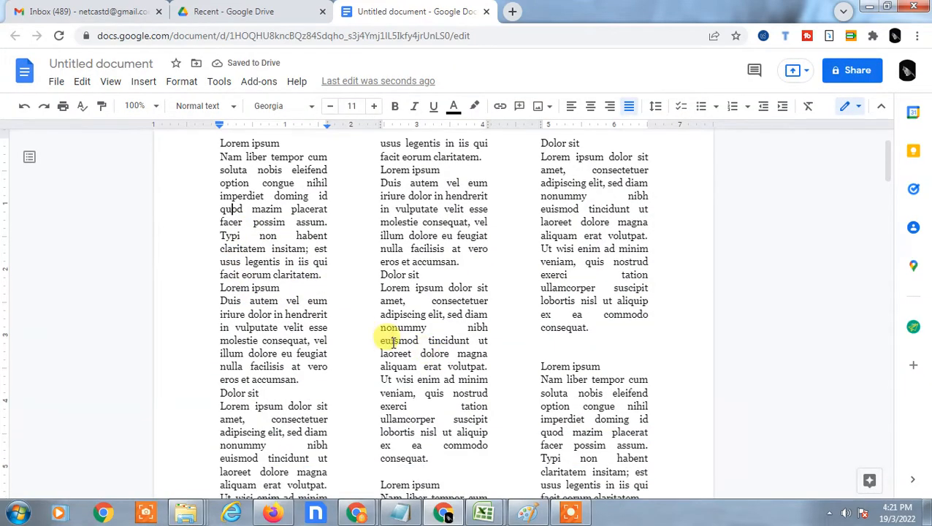
{"action": "scroll", "scroll_direction": "down", "scroll_amount": 3}
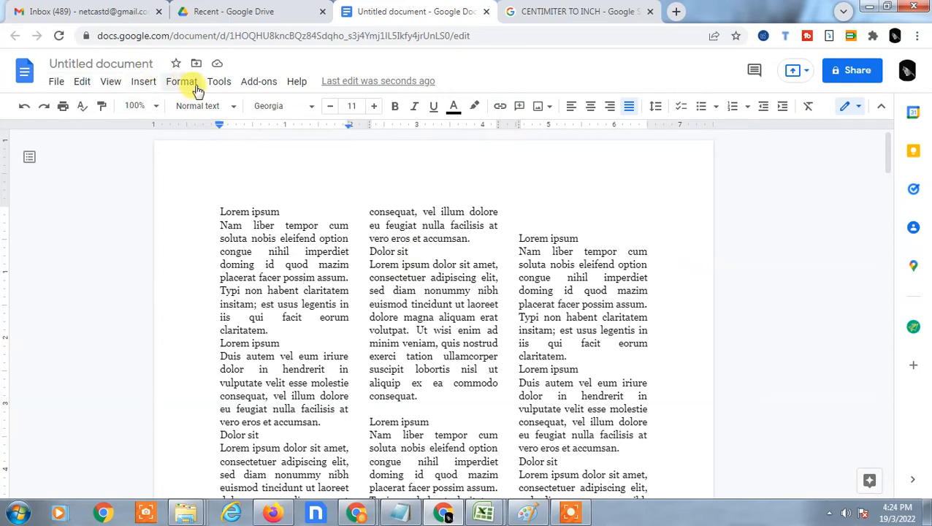
Step: Set column spacing to 0.31 inches with dividing lines between the three columns
{"action": "left_click", "coordinate": [220, 82]}
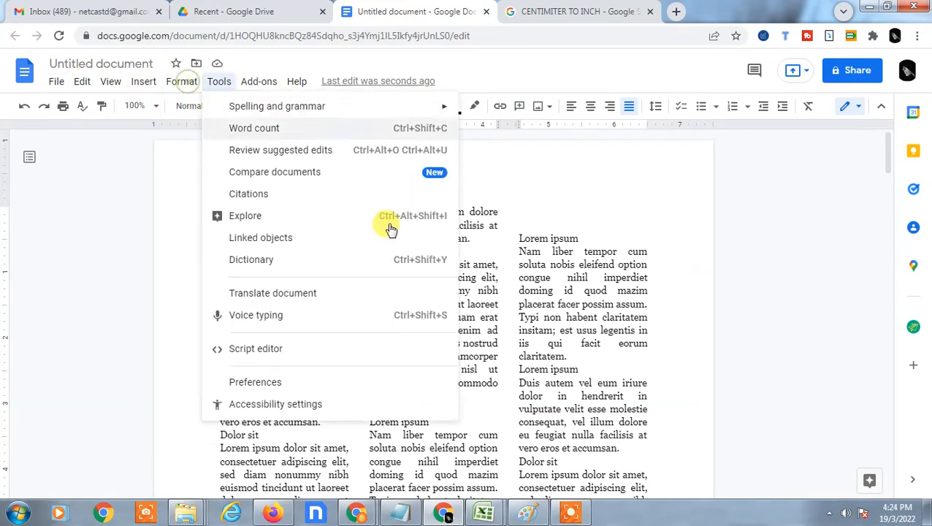
{"action": "left_click", "coordinate": [181, 82]}
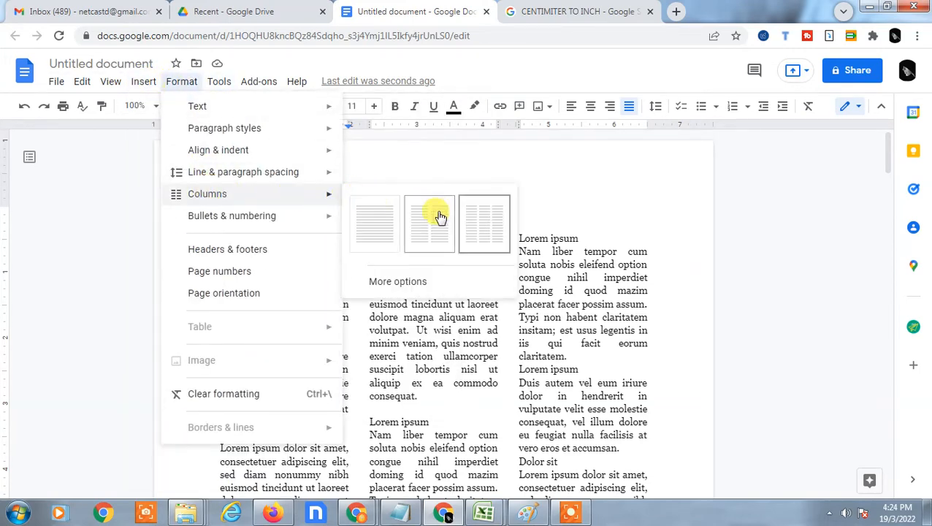
{"action": "left_click", "coordinate": [397, 280]}
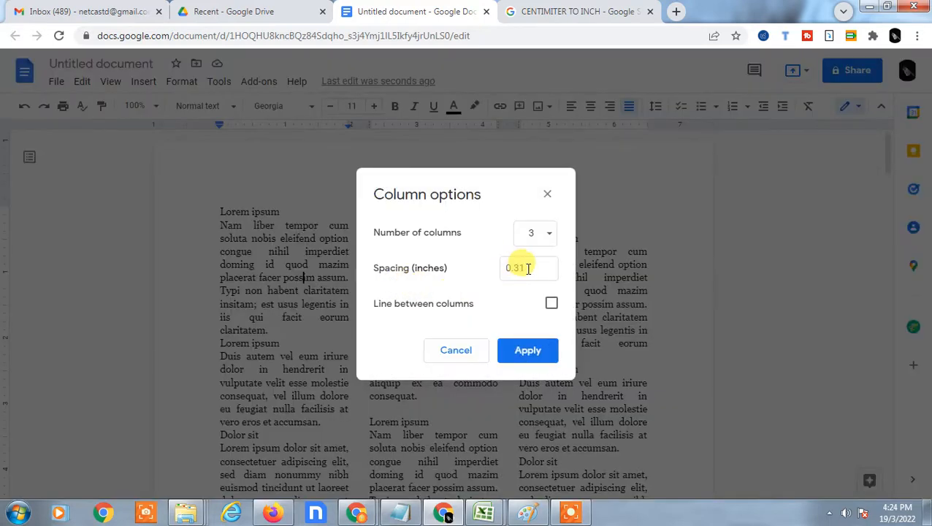
{"action": "left_click", "coordinate": [529, 269]}
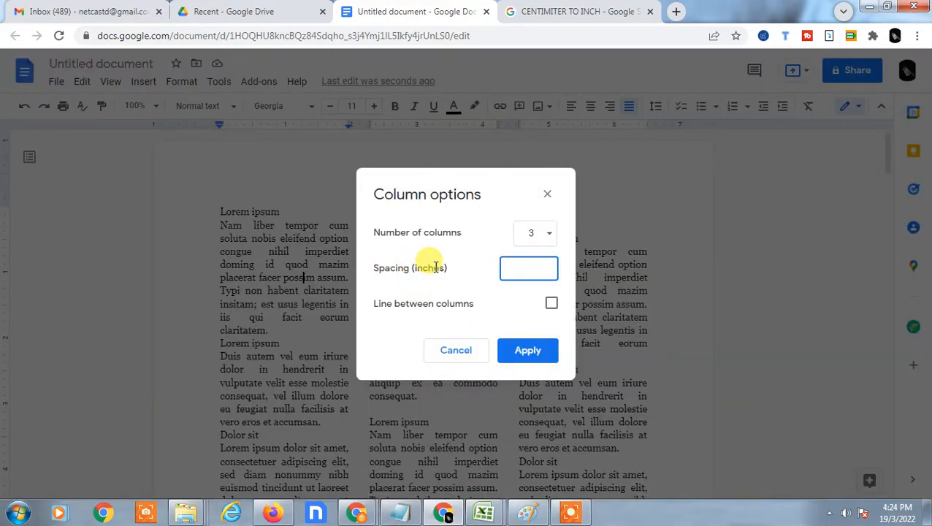
{"action": "type", "text": "0."}
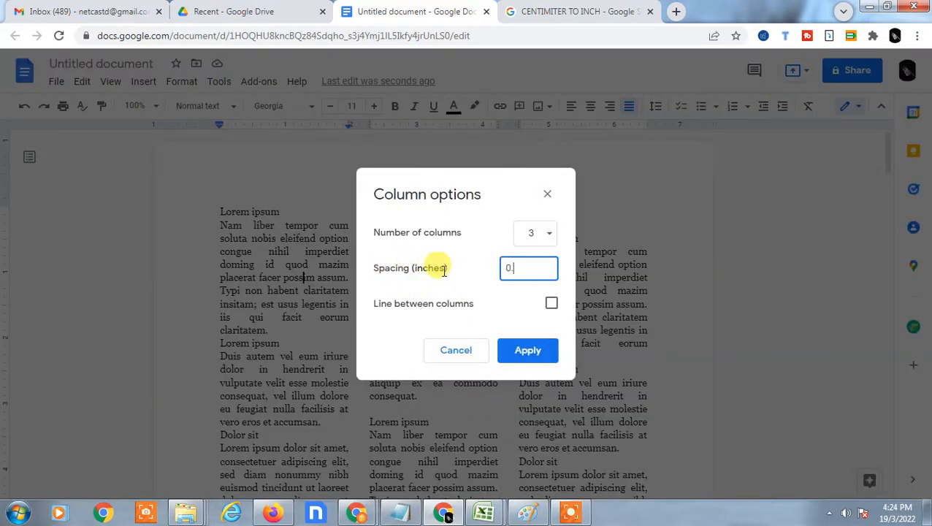
{"action": "type", "text": "0.31"}
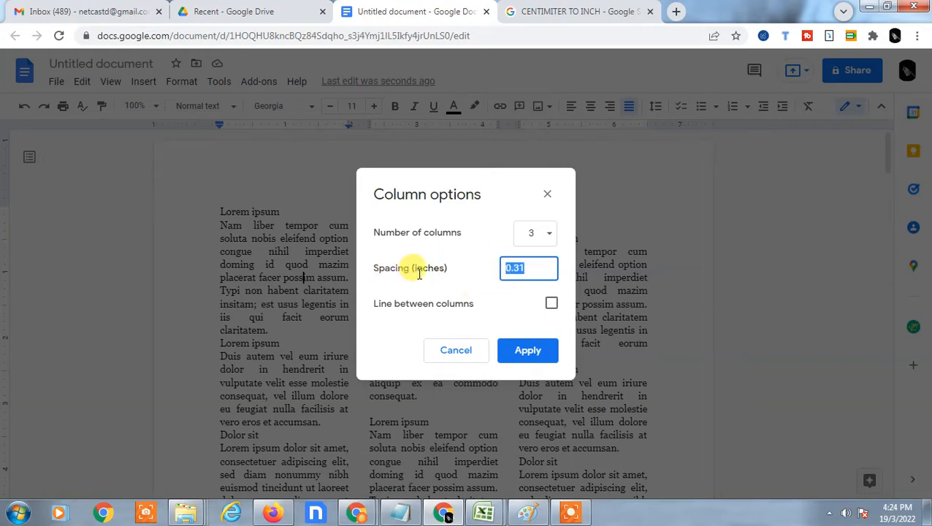
{"action": "mouse_move", "coordinate": [466, 269]}
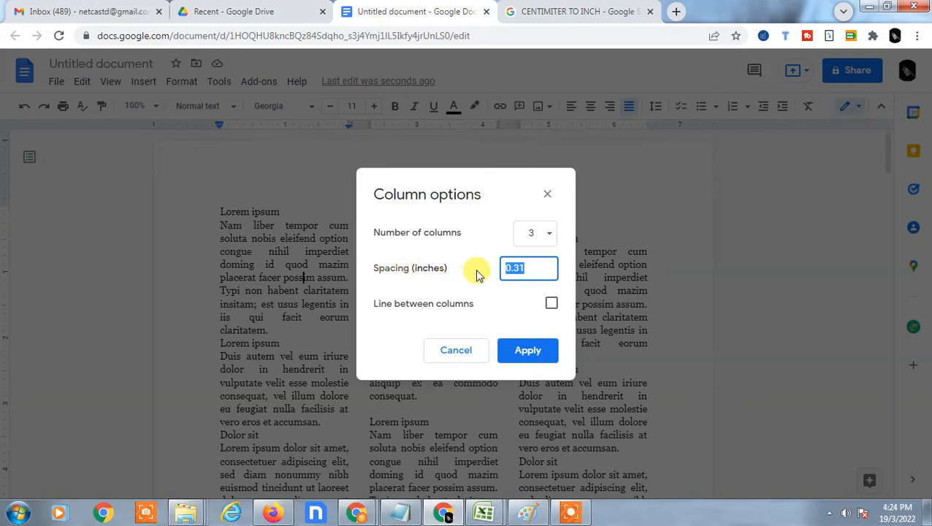
{"action": "type", "text": "0.8"}
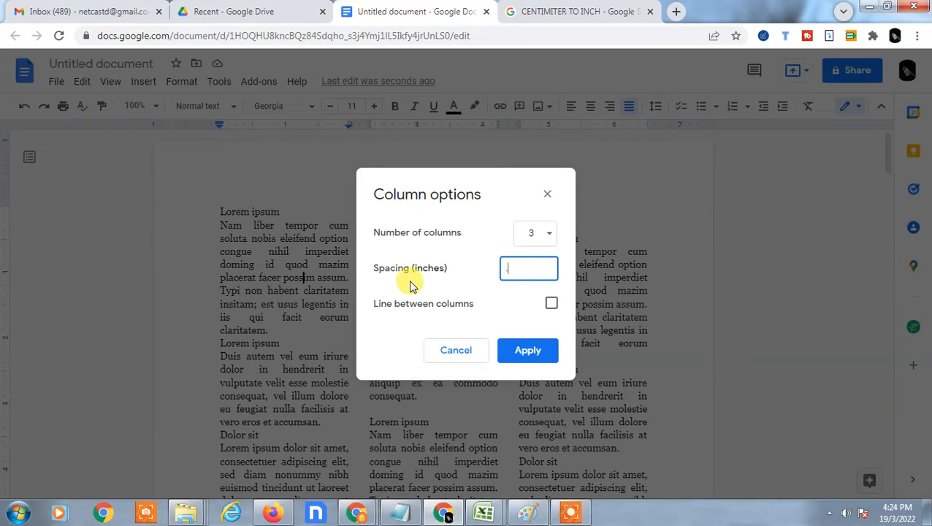
{"action": "type", "text": "0.31"}
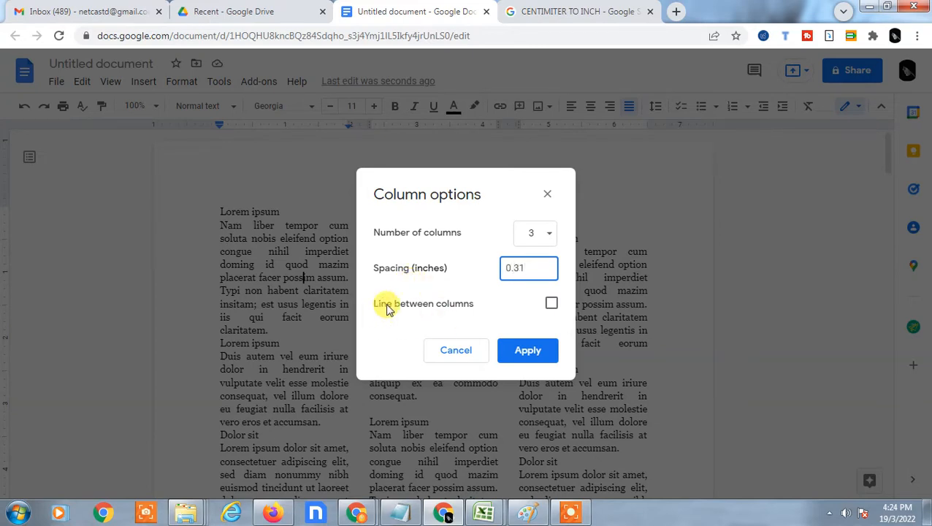
{"action": "left_click", "coordinate": [552, 302]}
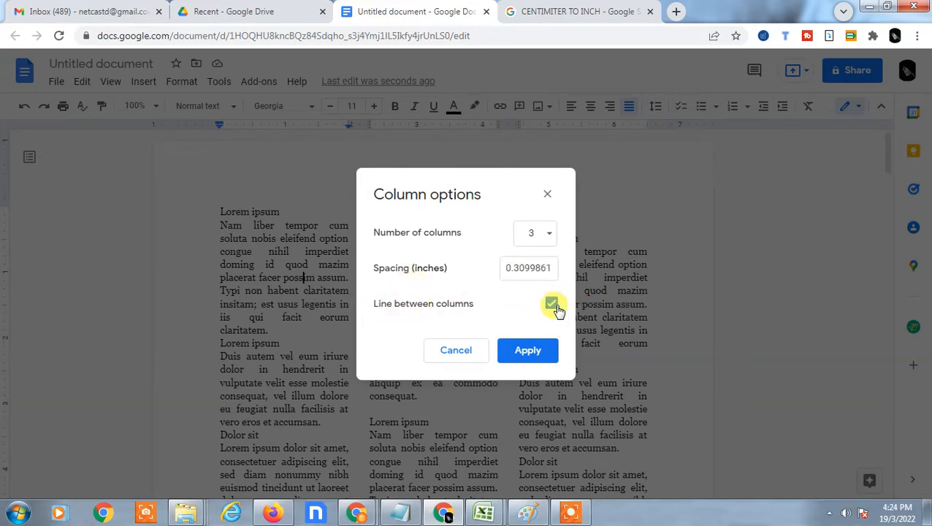
{"action": "left_click", "coordinate": [527, 350]}
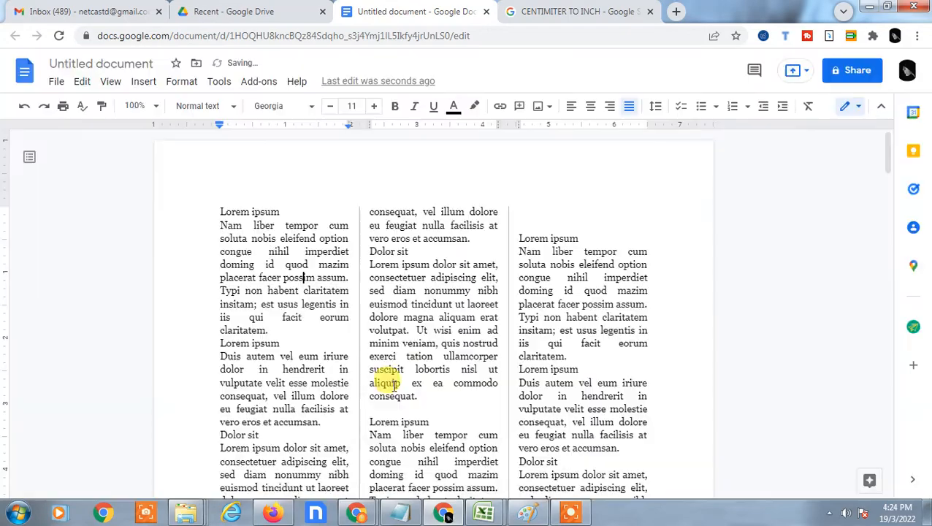
{"action": "scroll", "scroll_direction": "down", "scroll_amount": 3}
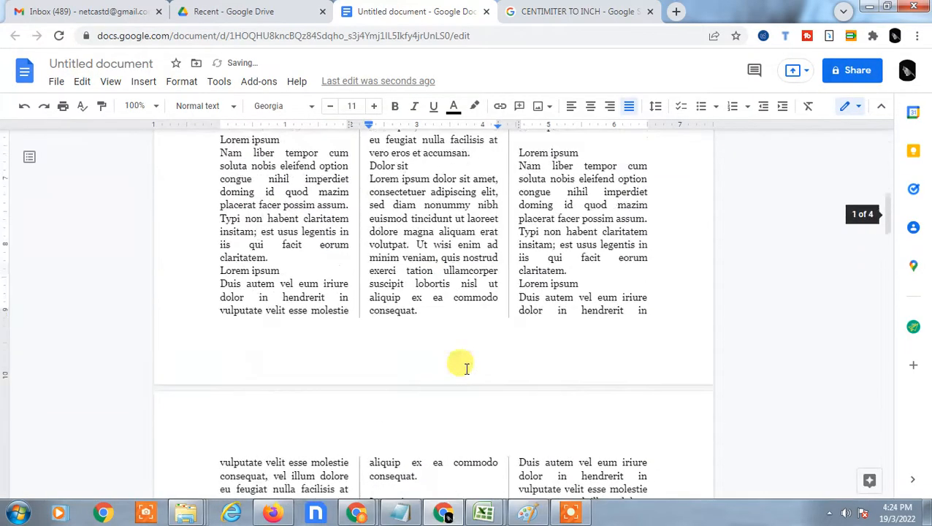
{"action": "scroll", "scroll_direction": "down", "scroll_amount": 3}
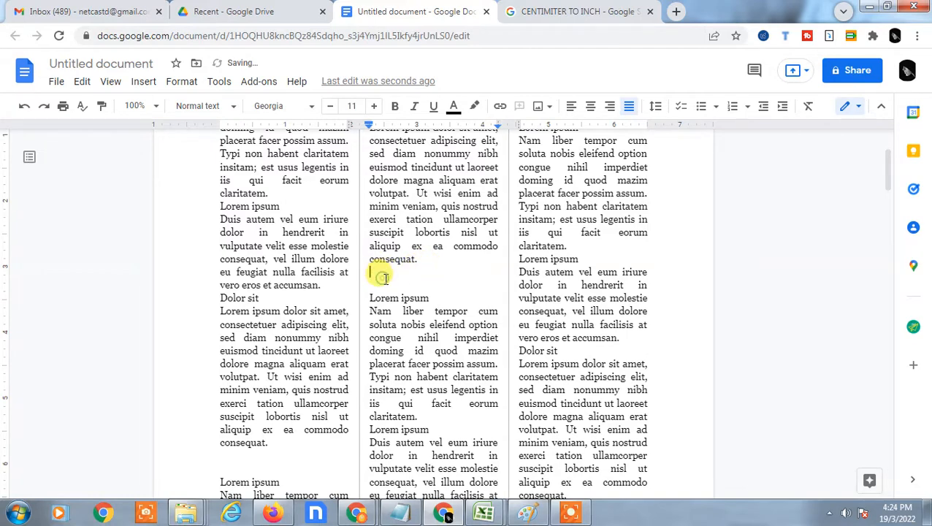
Step: Upload the blue car picture from the computer into the article's columns
{"action": "left_click", "coordinate": [143, 82]}
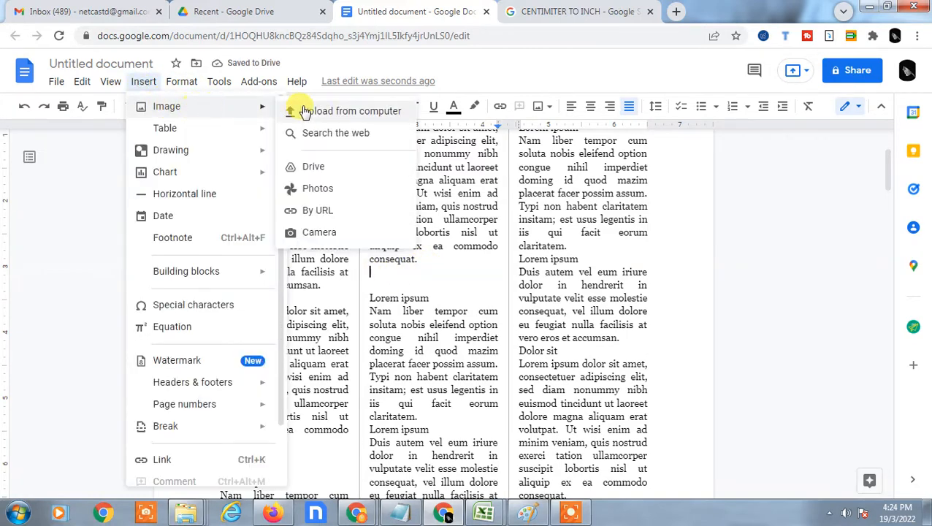
{"action": "left_click", "coordinate": [354, 111]}
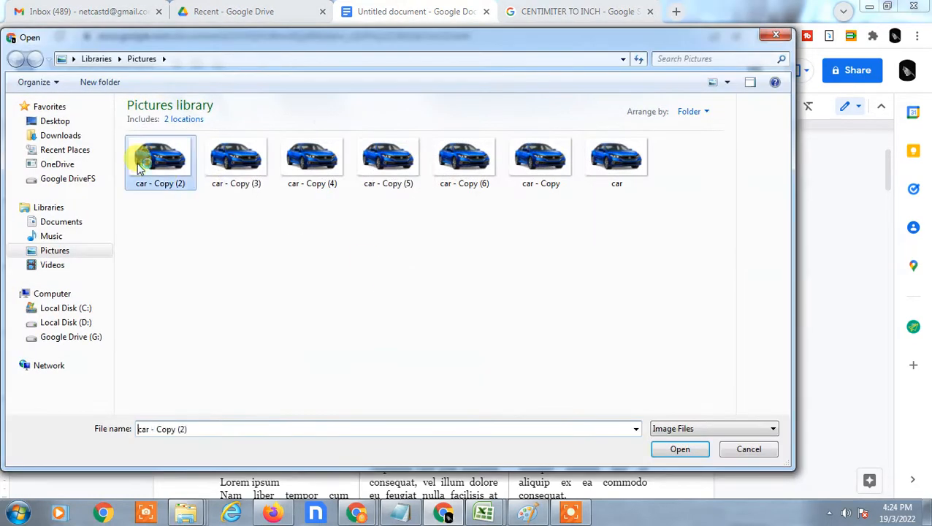
{"action": "left_click", "coordinate": [679, 448]}
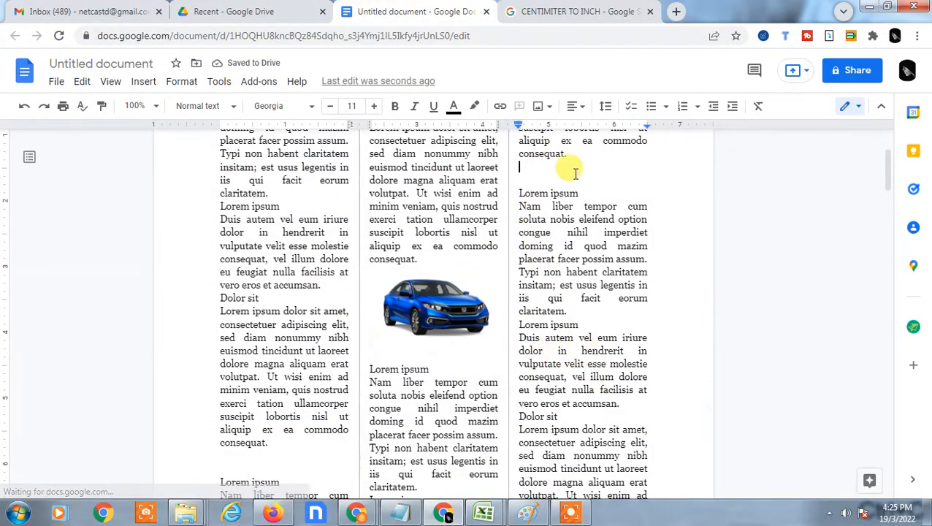
{"action": "scroll", "scroll_direction": "down", "scroll_amount": 3}
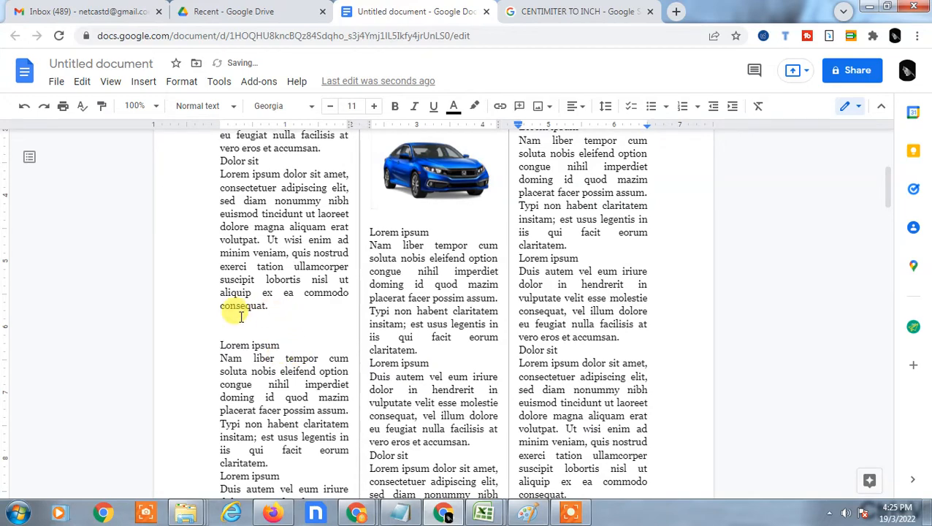
{"action": "scroll", "scroll_direction": "down", "scroll_amount": 3}
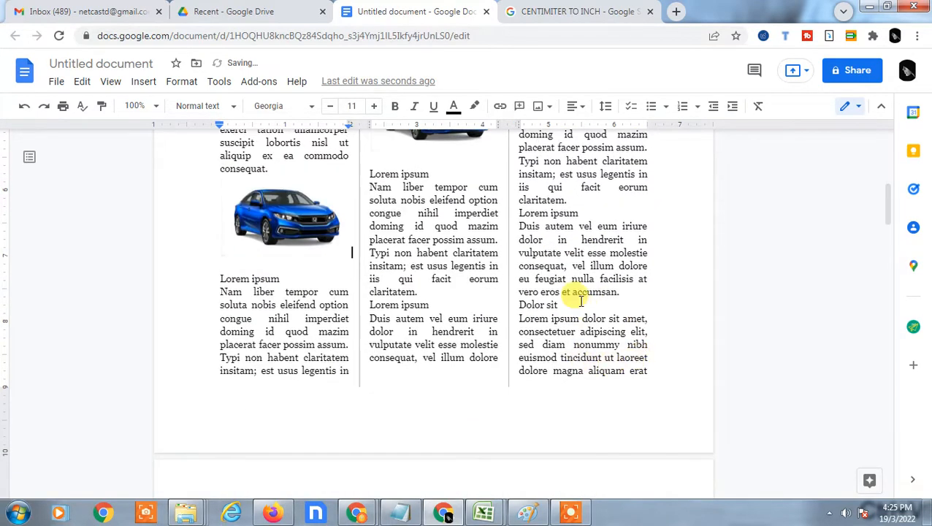
{"action": "scroll", "scroll_direction": "down", "scroll_amount": 3}
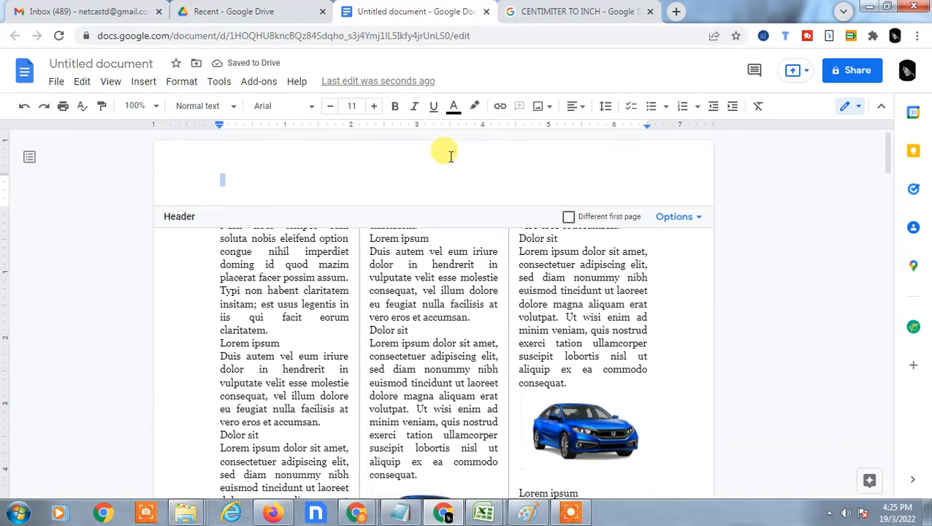
Step: Write the title NETCAST TIMES in the page header
{"action": "type", "text": "nE"}
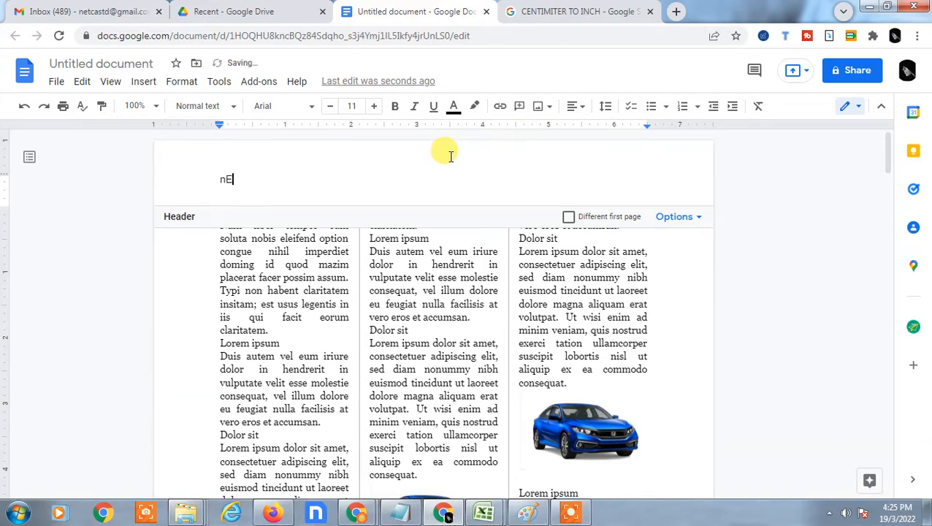
{"action": "key", "text": "backspace"}
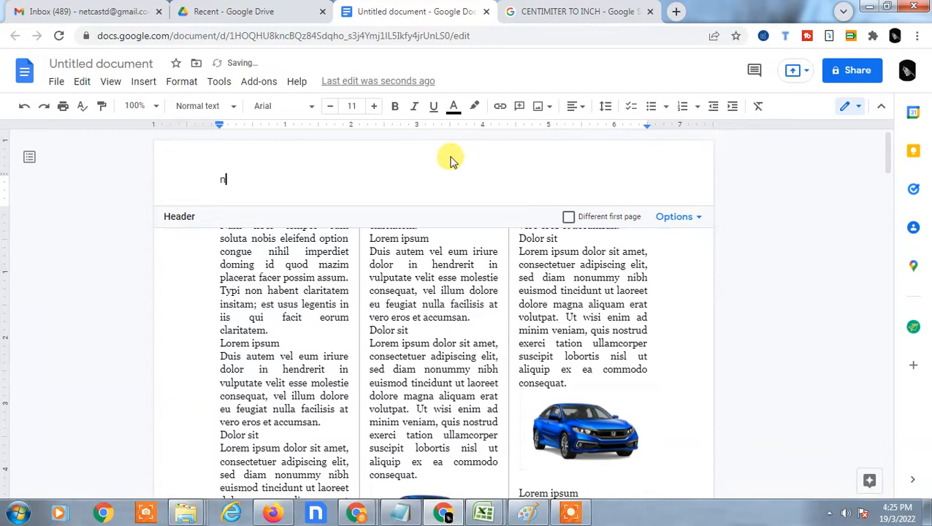
{"action": "type", "text": "ETCAST"}
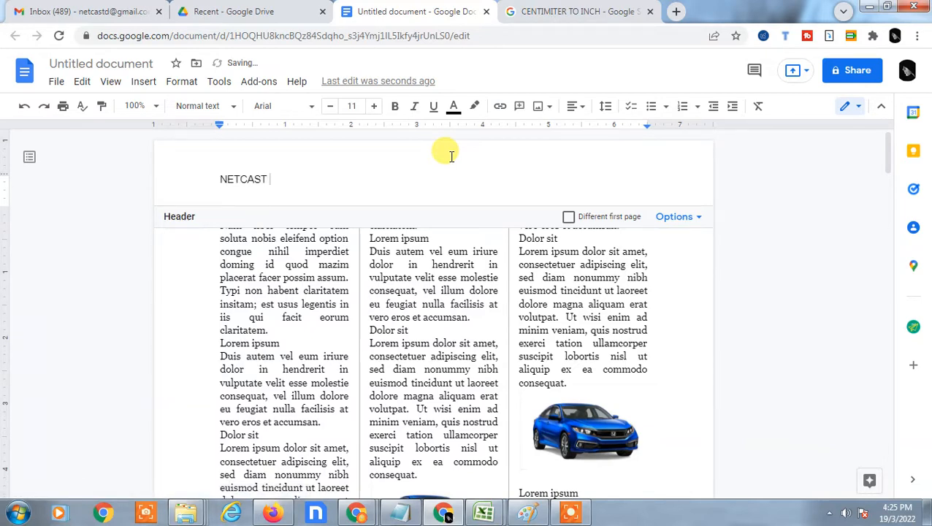
{"action": "type", "text": "NE"}
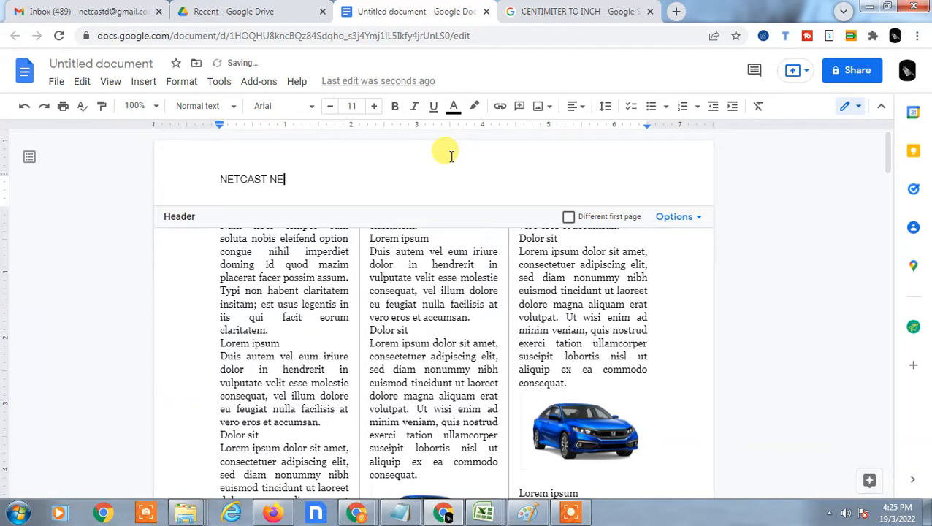
{"action": "type", "text": "TIMES"}
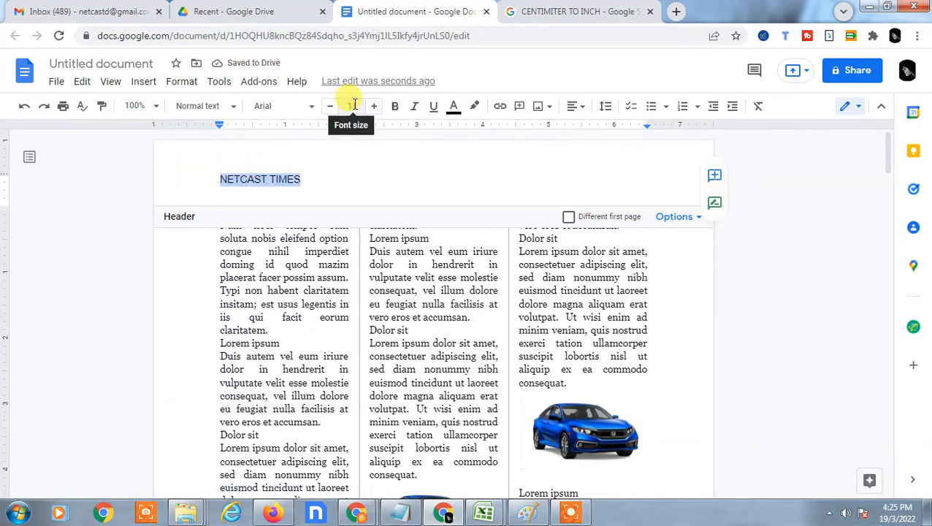
Step: Set the title in Georgia at a large size that still fits on one line
{"action": "left_click", "coordinate": [350, 105]}
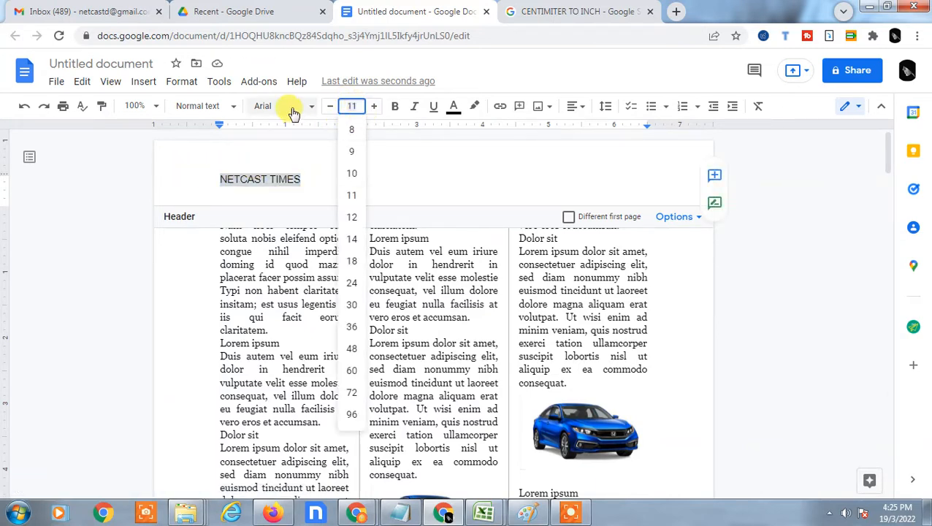
{"action": "left_click", "coordinate": [263, 105]}
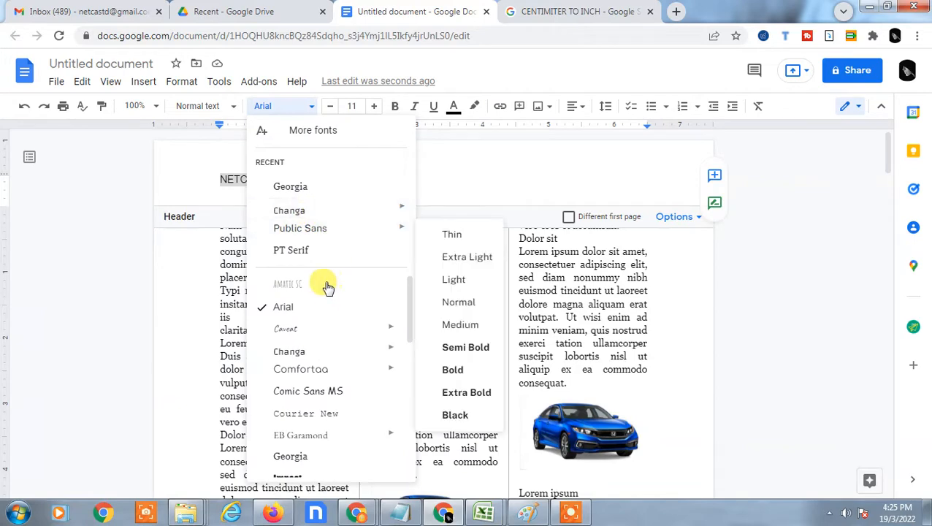
{"action": "left_click", "coordinate": [289, 187]}
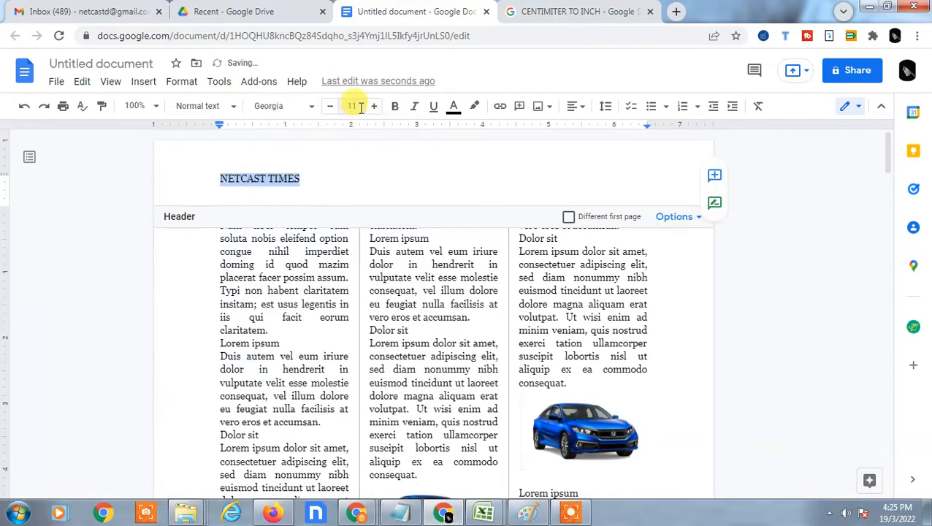
{"action": "left_click", "coordinate": [351, 105]}
{"action": "type", "text": "2"}
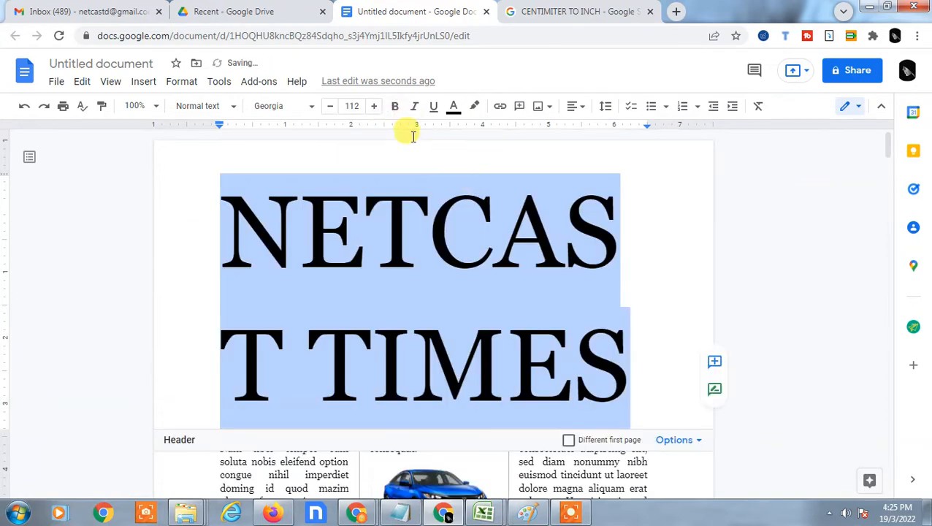
{"action": "left_click", "coordinate": [351, 105]}
{"action": "type", "text": "55"}
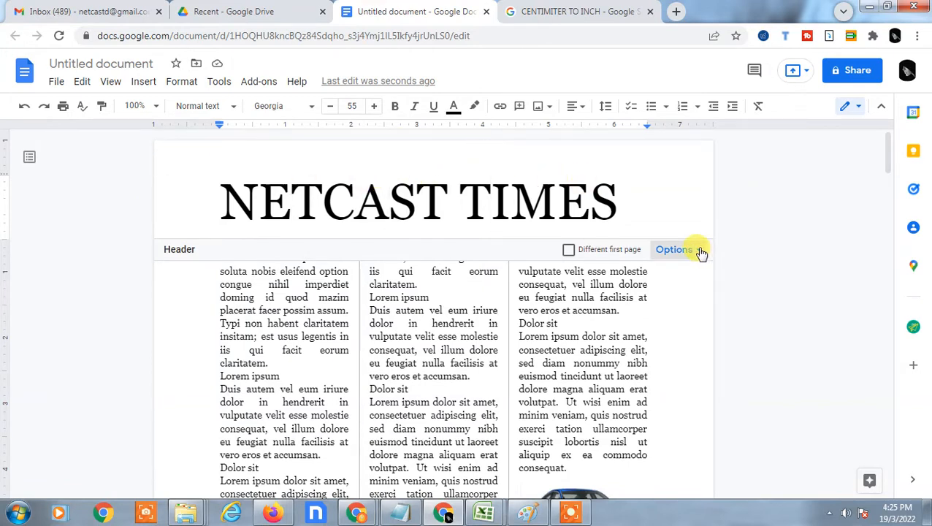
Step: Change the header margin to 0.1 inches via Header format and apply it
{"action": "left_click", "coordinate": [673, 248]}
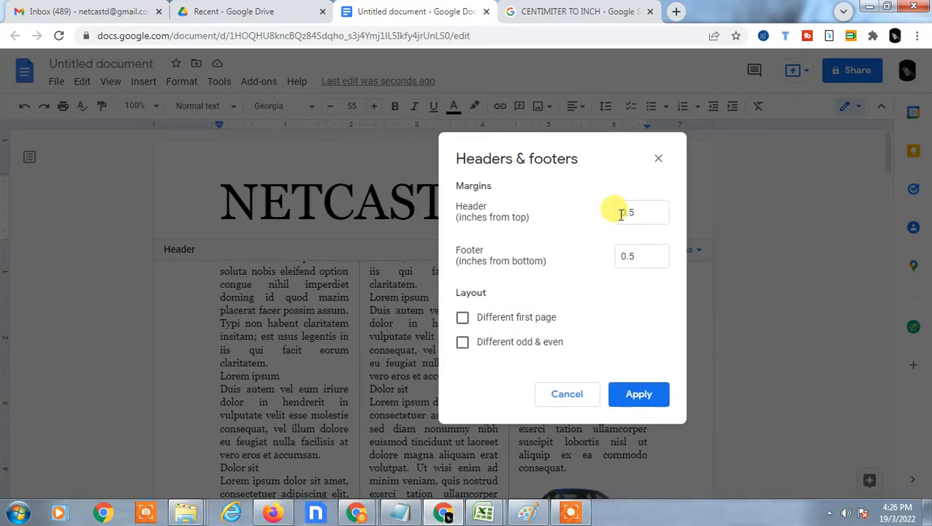
{"action": "left_click", "coordinate": [641, 212]}
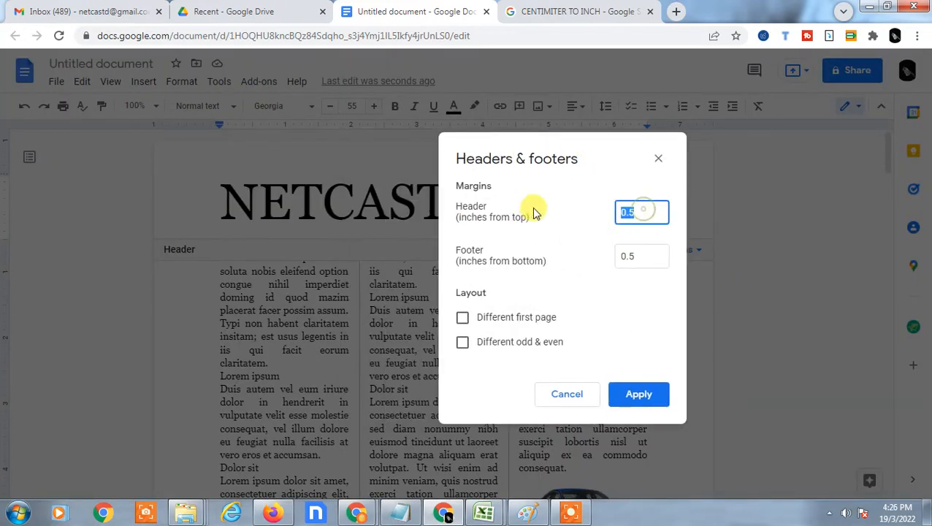
{"action": "type", "text": "0.1"}
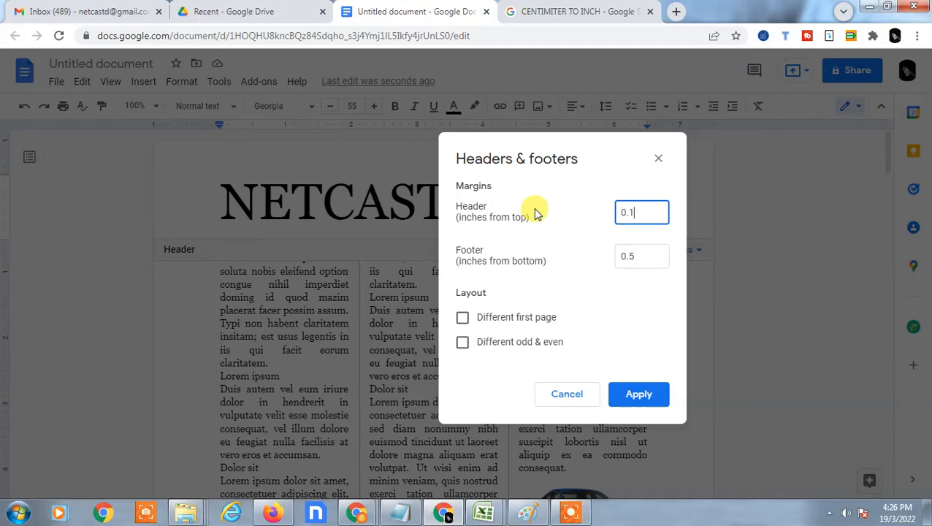
{"action": "left_click", "coordinate": [638, 395]}
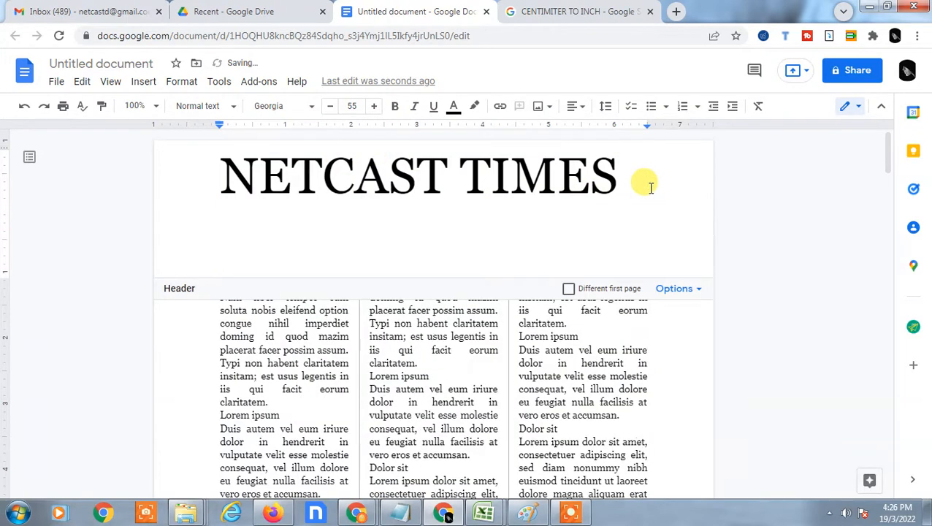
Step: Add a 15-FEB date line under the title at size 12 and centre the date and title
{"action": "type", "text": "15-FEB"}
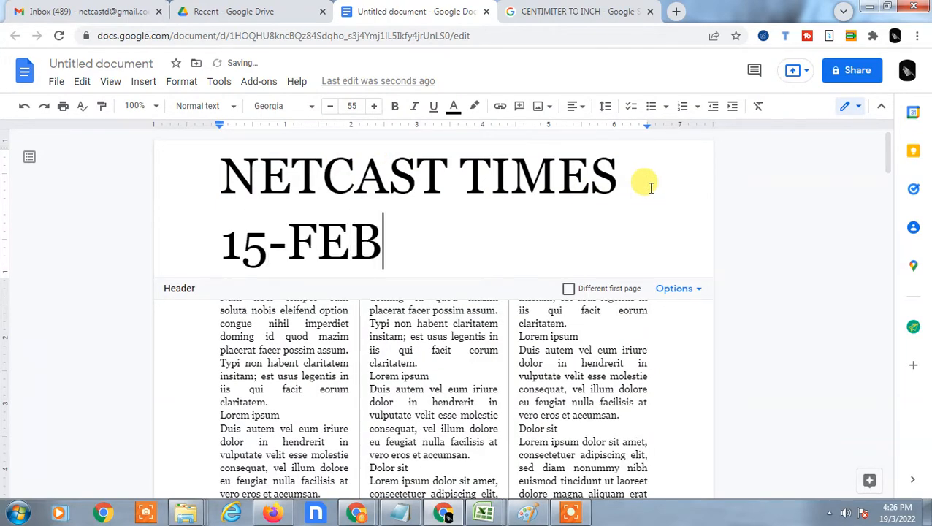
{"action": "type", "text": "-2019"}
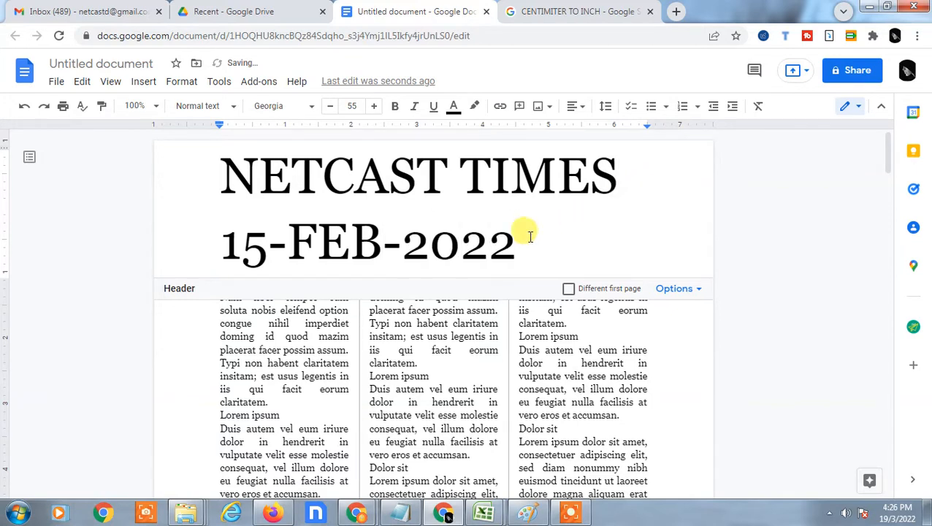
{"action": "triple_click", "coordinate": [365, 243]}
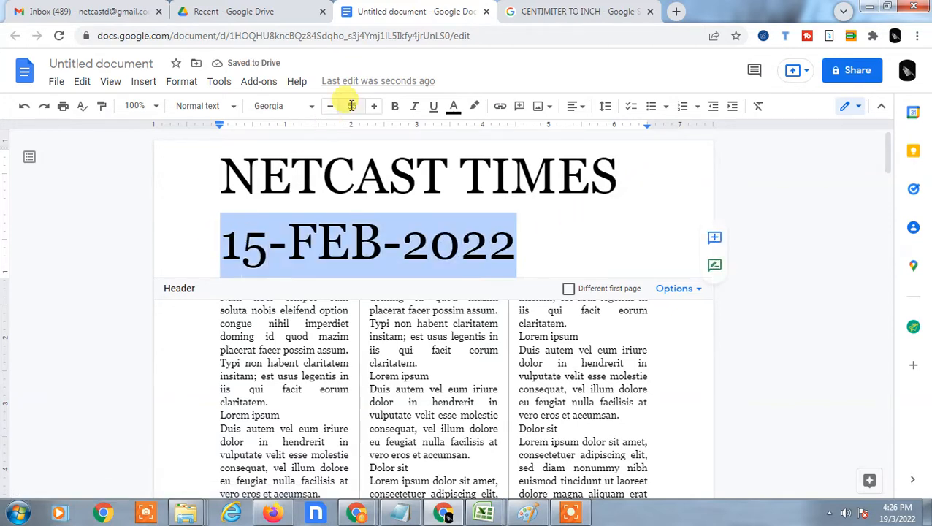
{"action": "left_click", "coordinate": [351, 105]}
{"action": "type", "text": "12"}
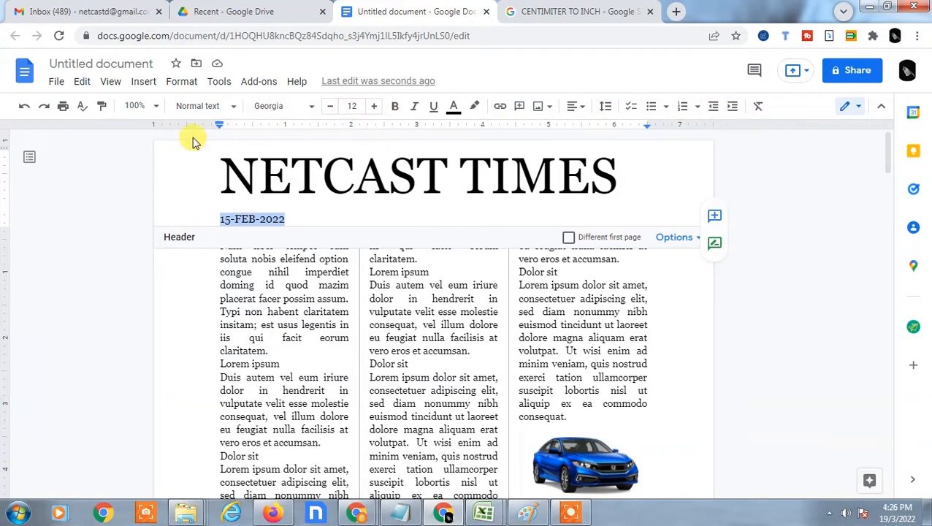
{"action": "left_click", "coordinate": [575, 105]}
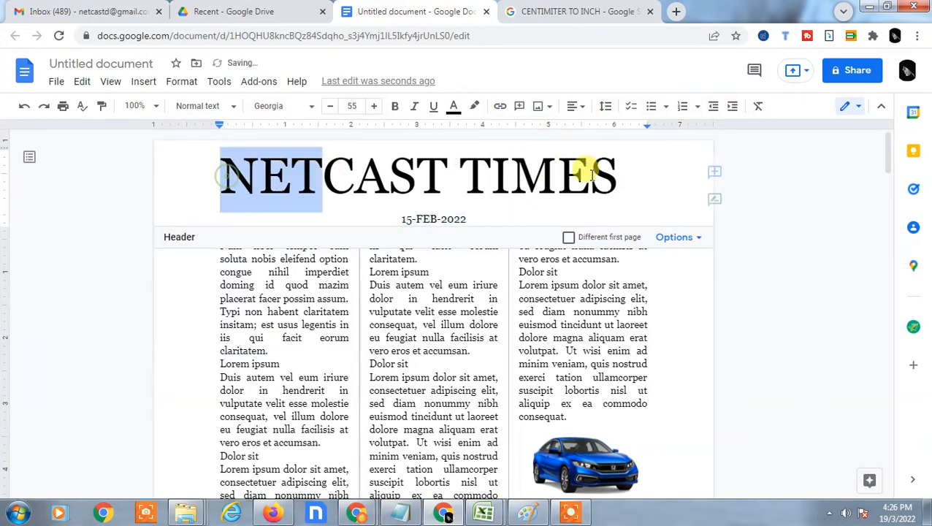
{"action": "left_click", "coordinate": [576, 105]}
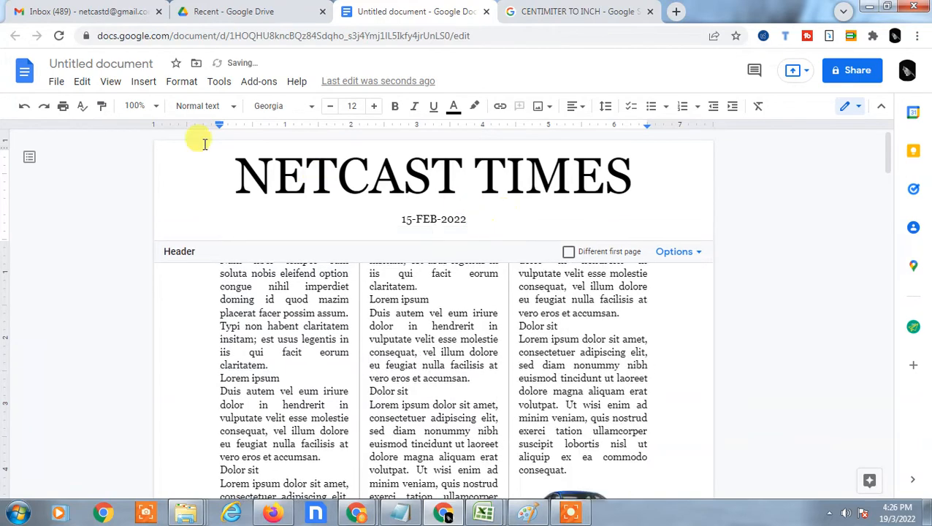
Step: Insert a horizontal line under the date and return the cursor to the header
{"action": "left_click", "coordinate": [143, 82]}
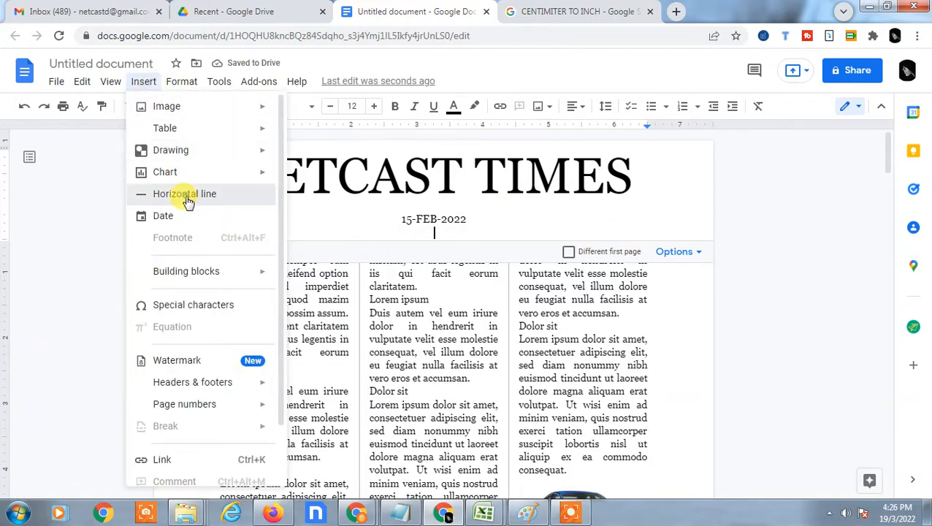
{"action": "left_click", "coordinate": [184, 193]}
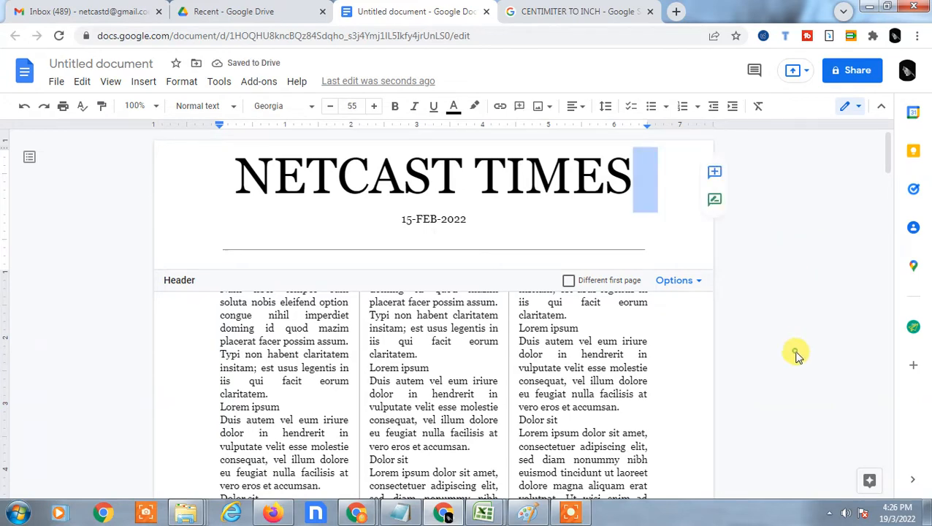
{"action": "left_click", "coordinate": [438, 235]}
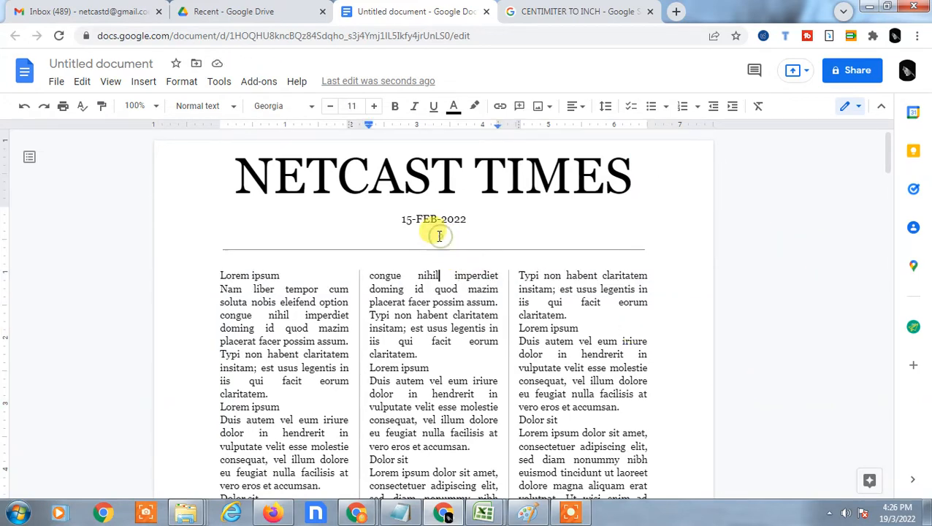
{"action": "double_click", "coordinate": [432, 220]}
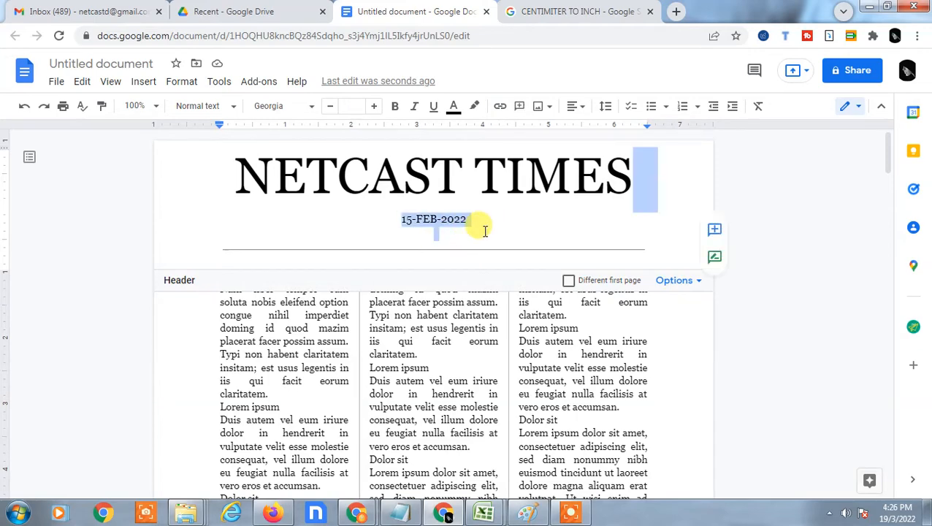
{"action": "left_click", "coordinate": [464, 241]}
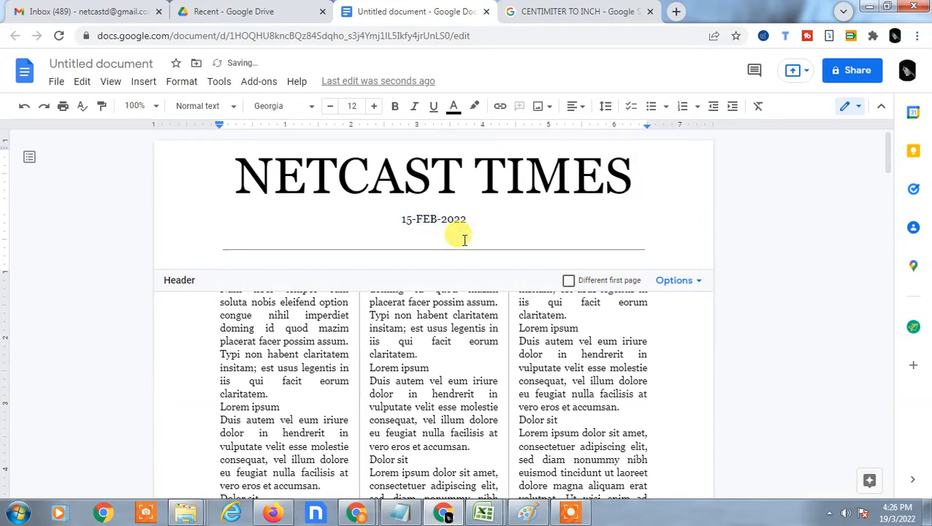
{"action": "left_click", "coordinate": [434, 241]}
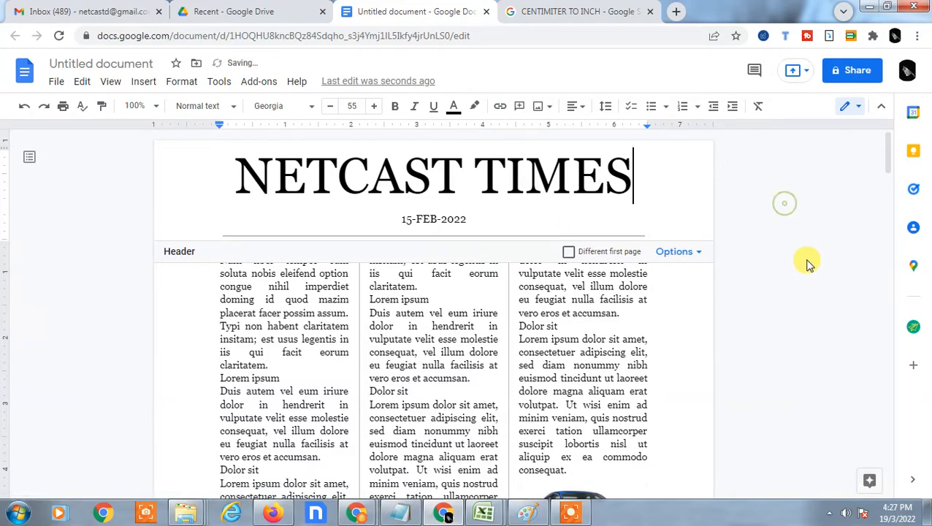
{"action": "scroll", "scroll_direction": "down", "scroll_amount": 3}
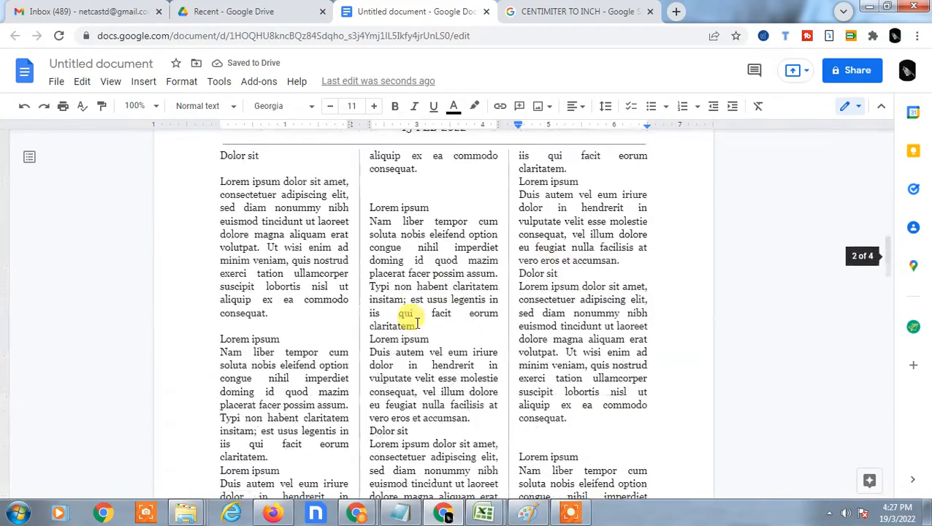
{"action": "scroll", "scroll_direction": "down", "scroll_amount": 3}
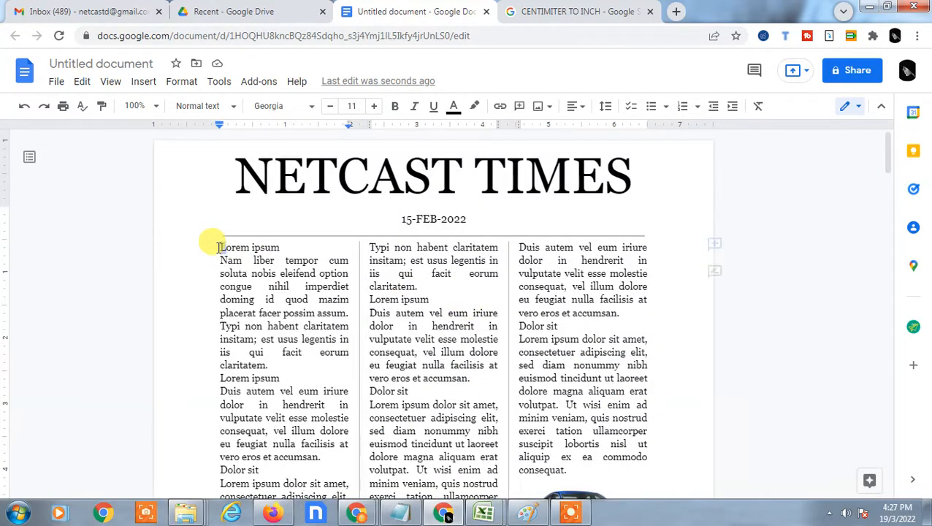
{"action": "left_click", "coordinate": [374, 105]}
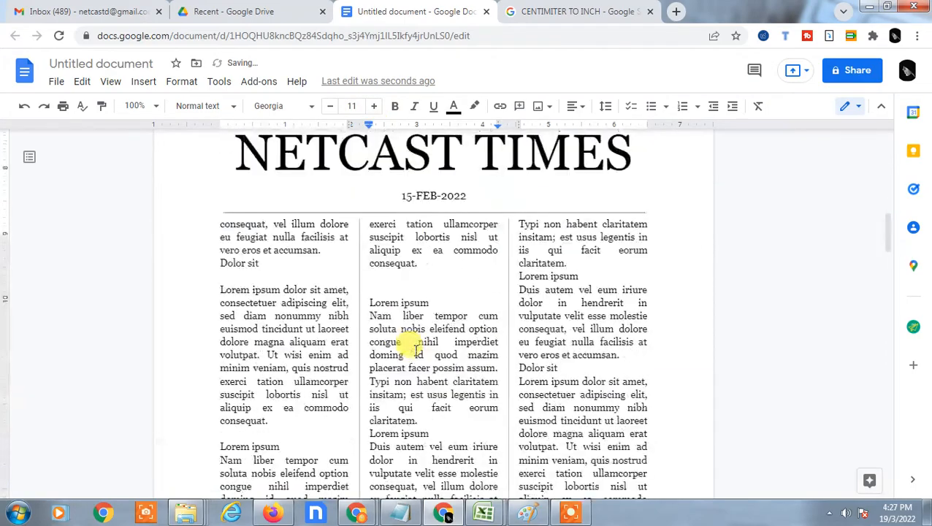
Step: Show the File > Download list of formats for the finished document
{"action": "scroll", "scroll_direction": "down", "scroll_amount": 3}
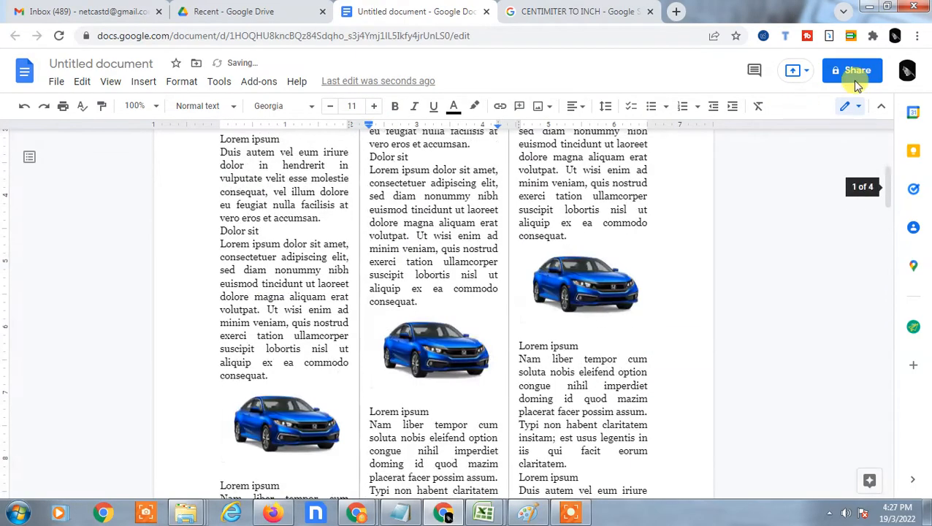
{"action": "left_click", "coordinate": [55, 81]}
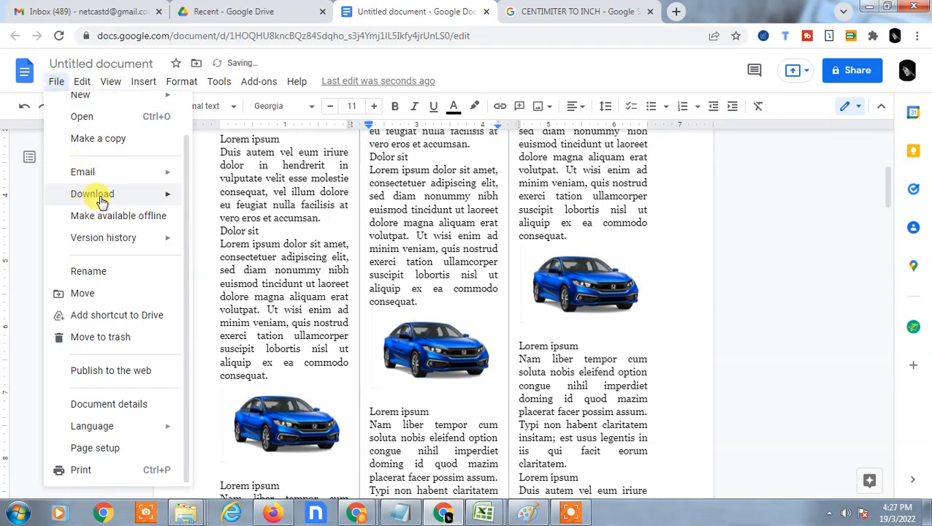
{"action": "left_click", "coordinate": [92, 193]}
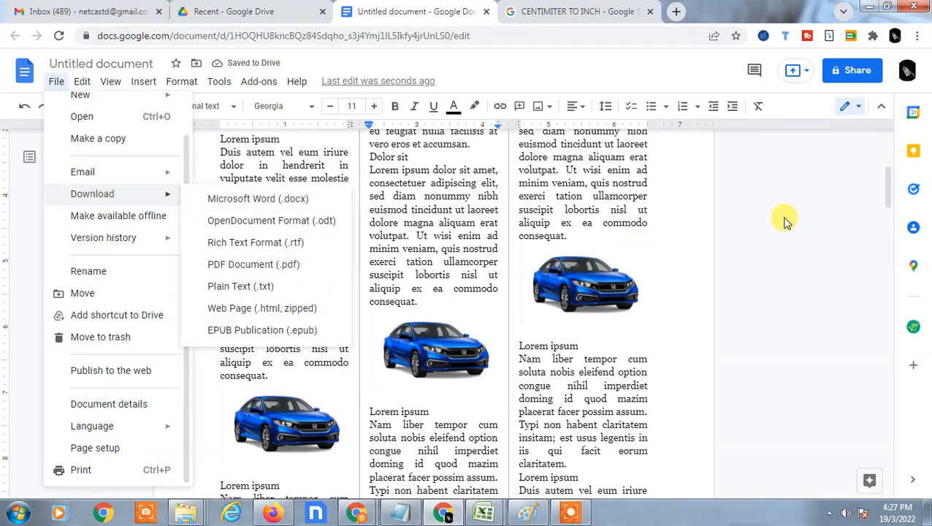